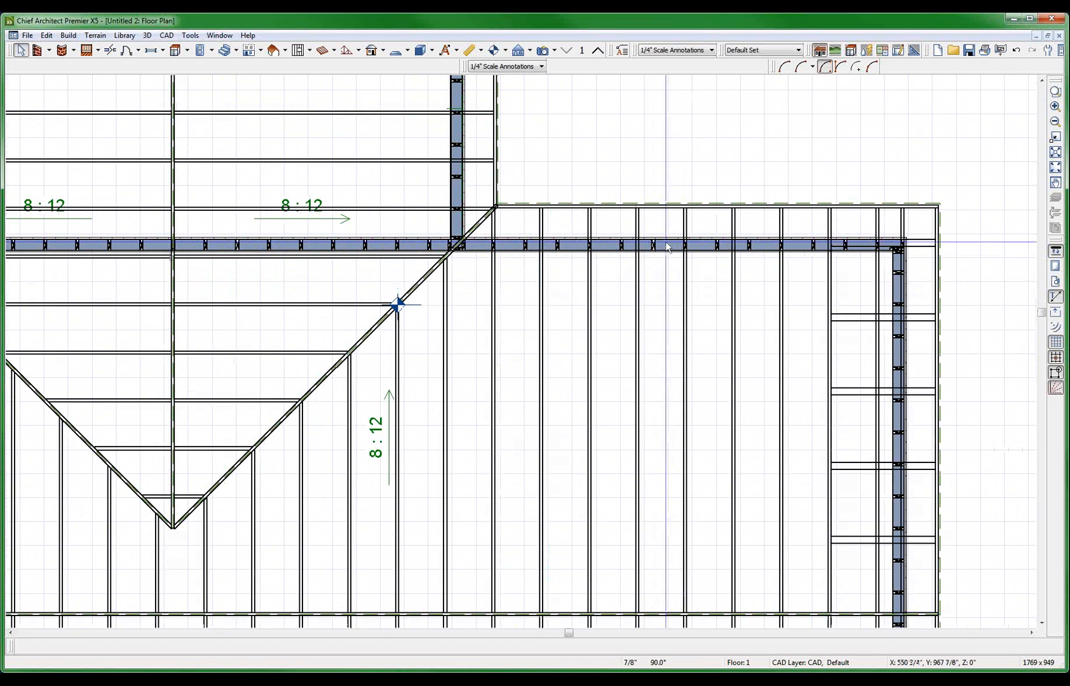
- Copy Siding-6 into a new three-layer wall type named 'BARN WALL' for the middle wall
left_click(667, 244)
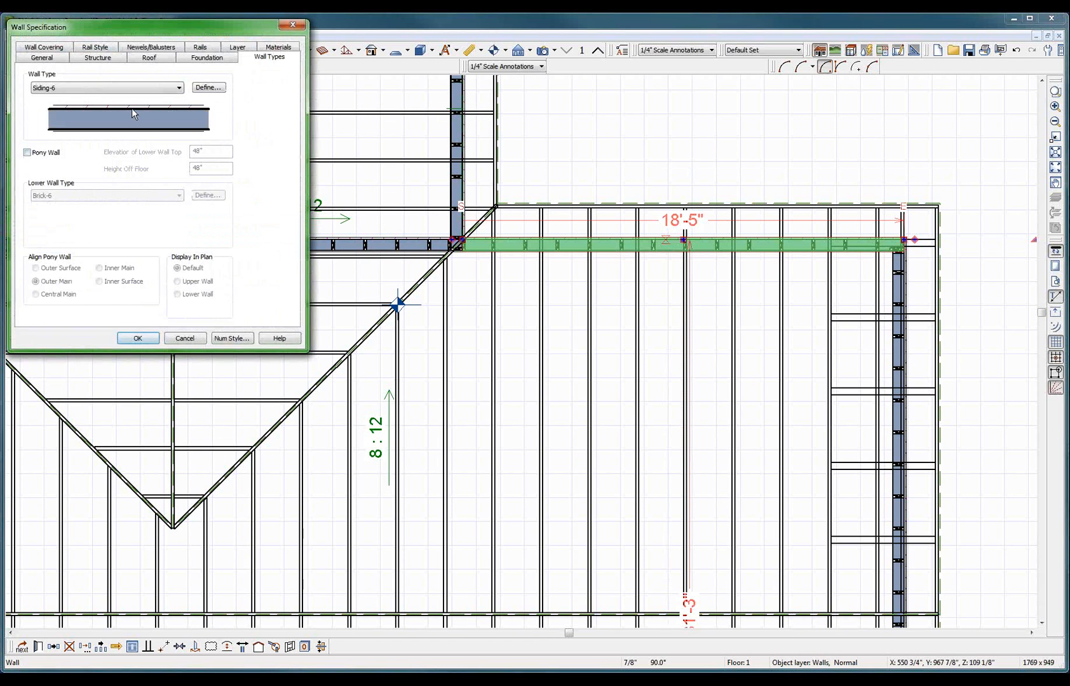
left_click(206, 87)
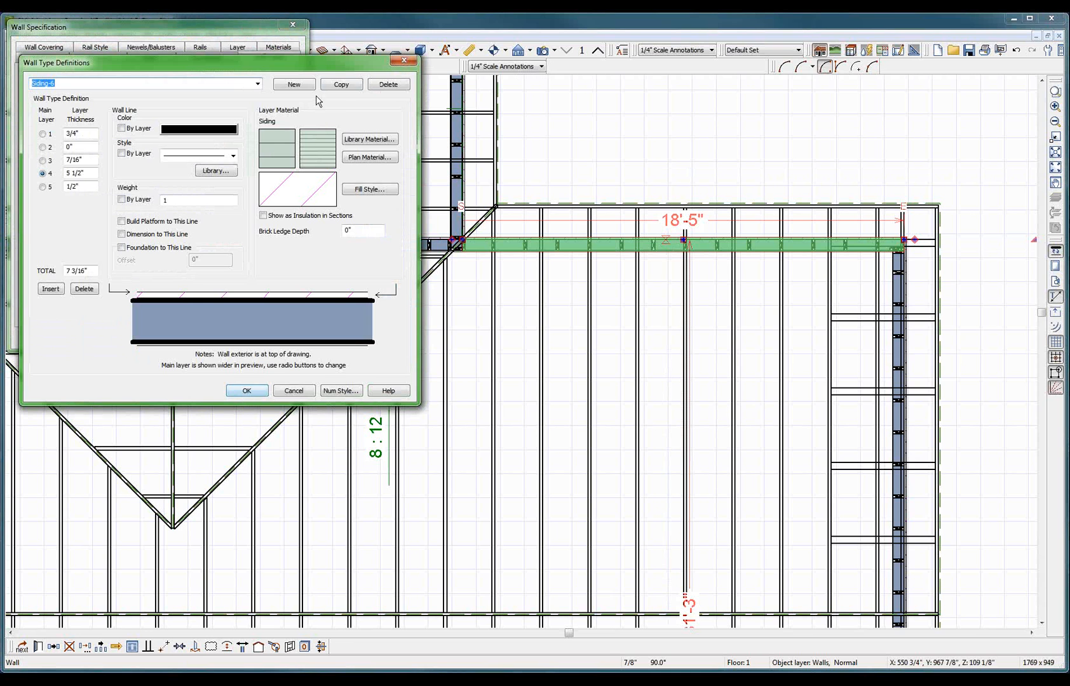
left_click(341, 84)
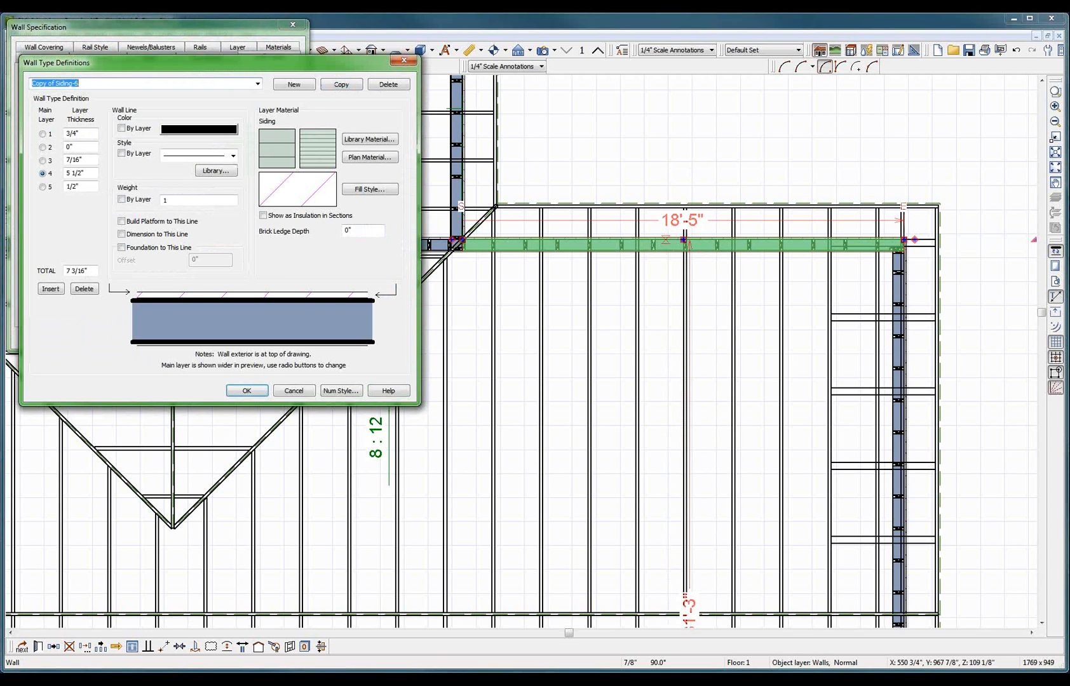
type("barn")
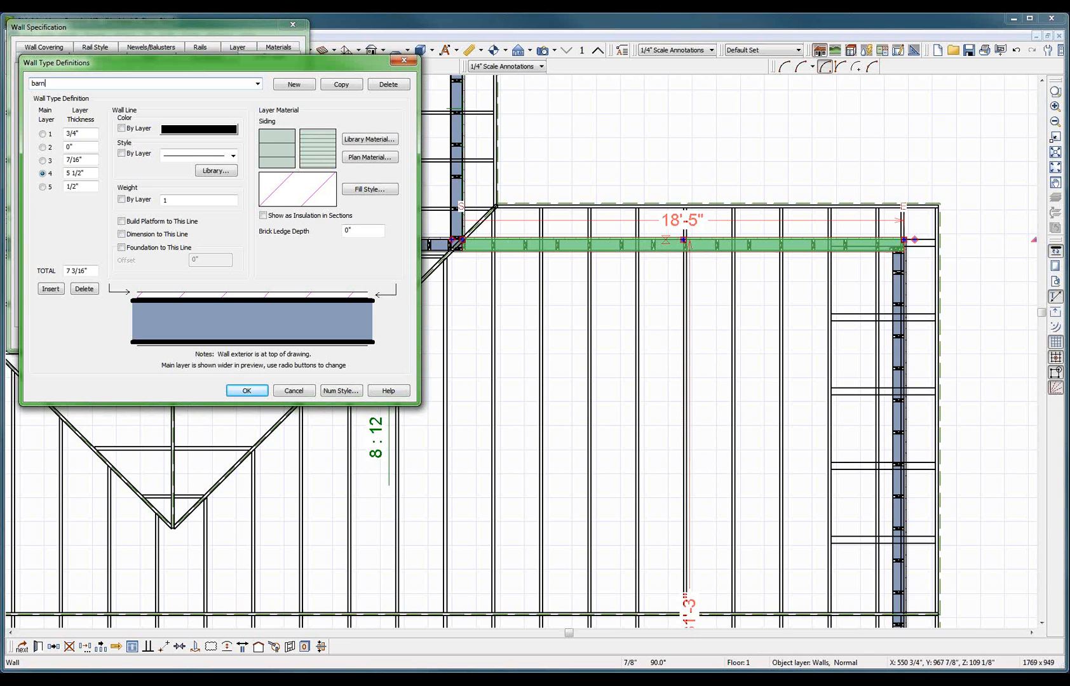
left_click(144, 83)
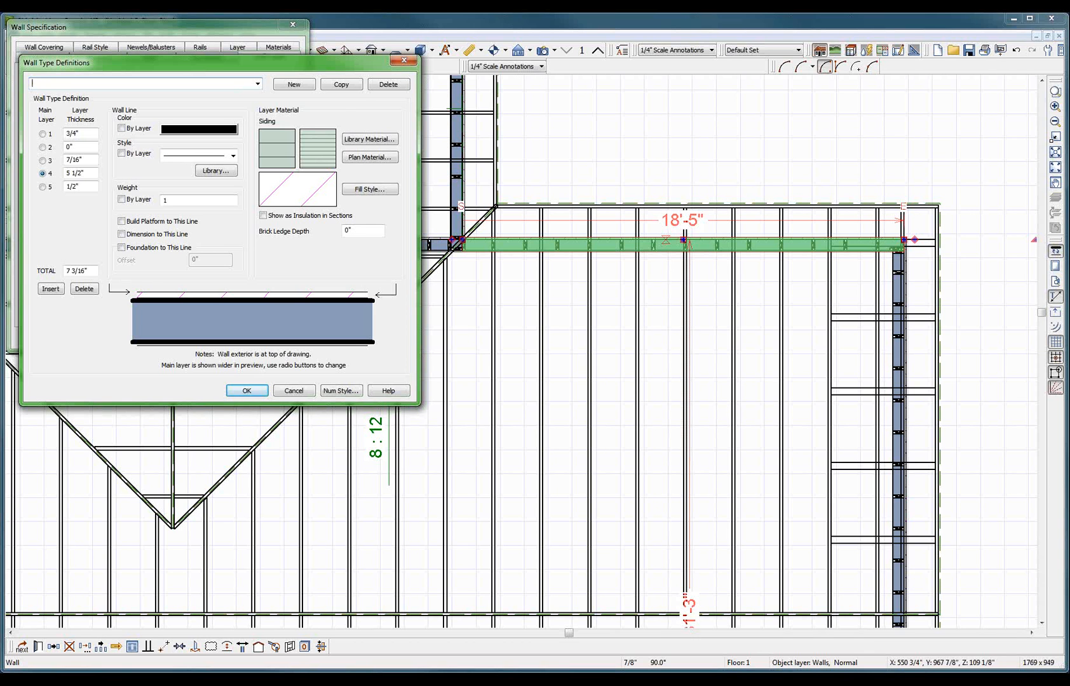
type("BARN WALL")
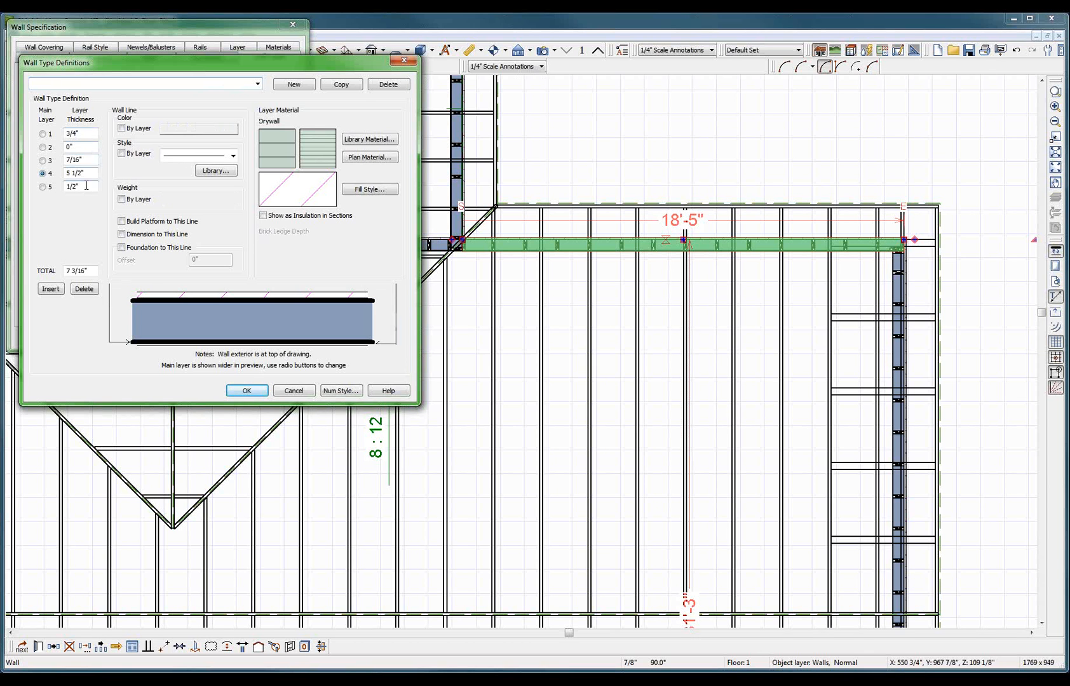
left_click(143, 83)
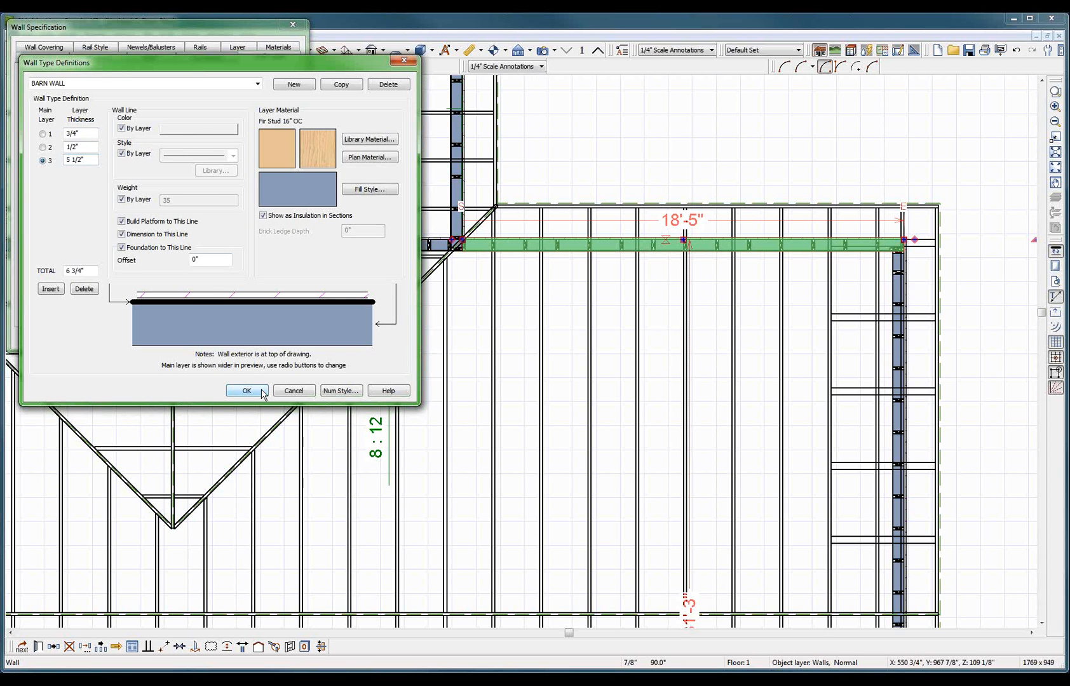
left_click(247, 391)
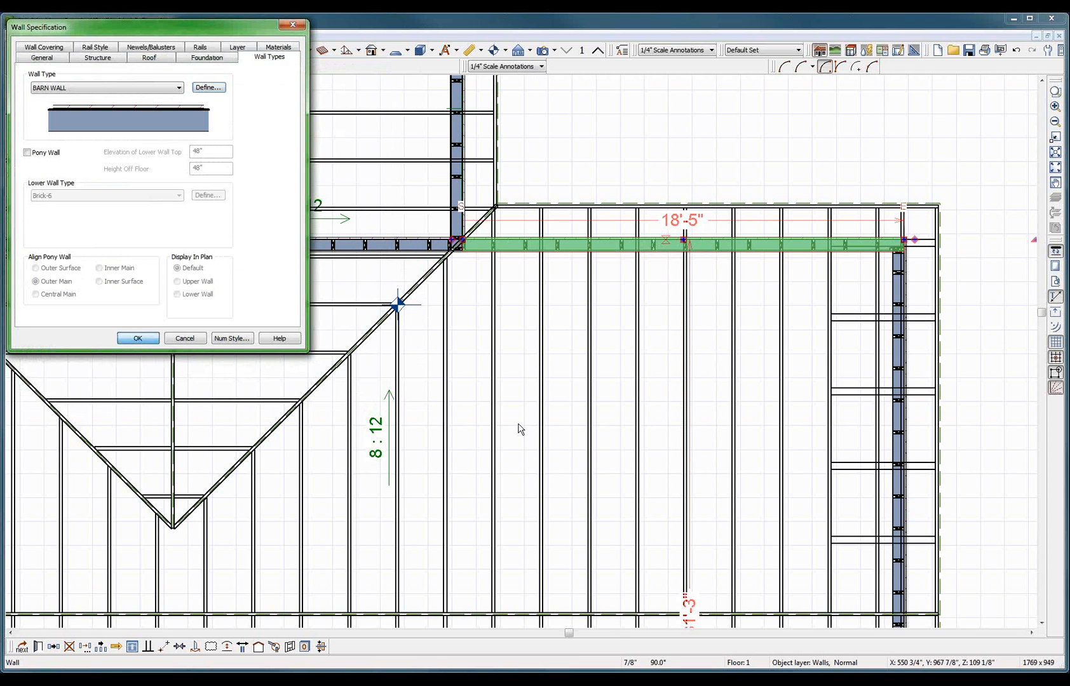
- Apply BARN WALL, then copy Fir Stud 24" OC into Fir Stud 4X4 48" OC with 3.5 thickness
left_click(138, 339)
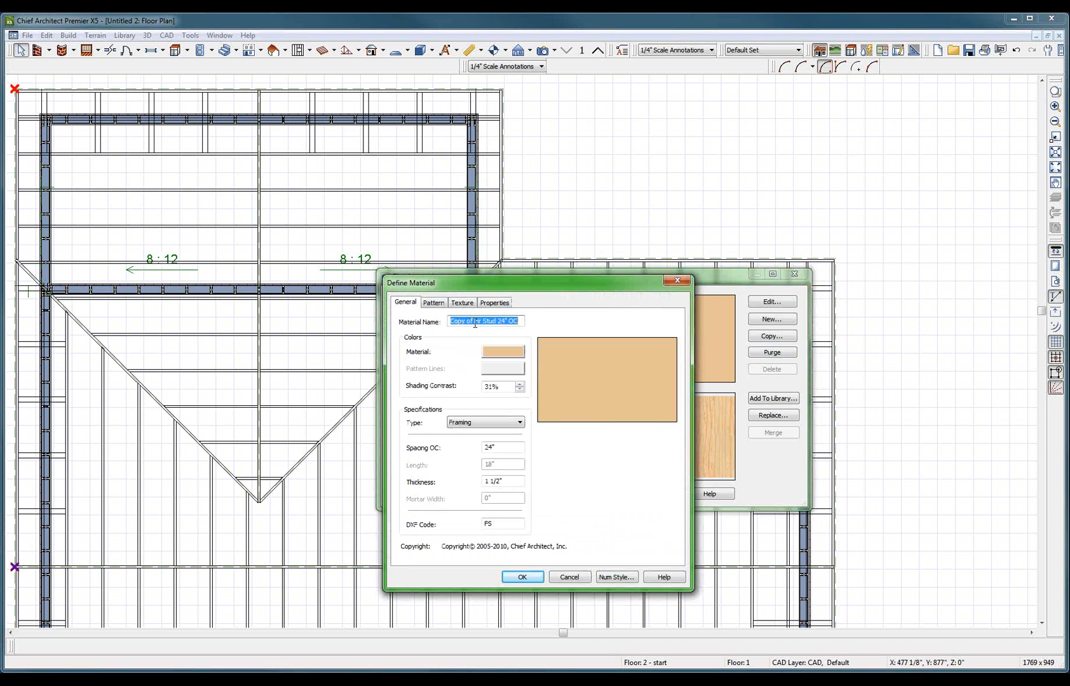
type("Fir Stud 24\" OC")
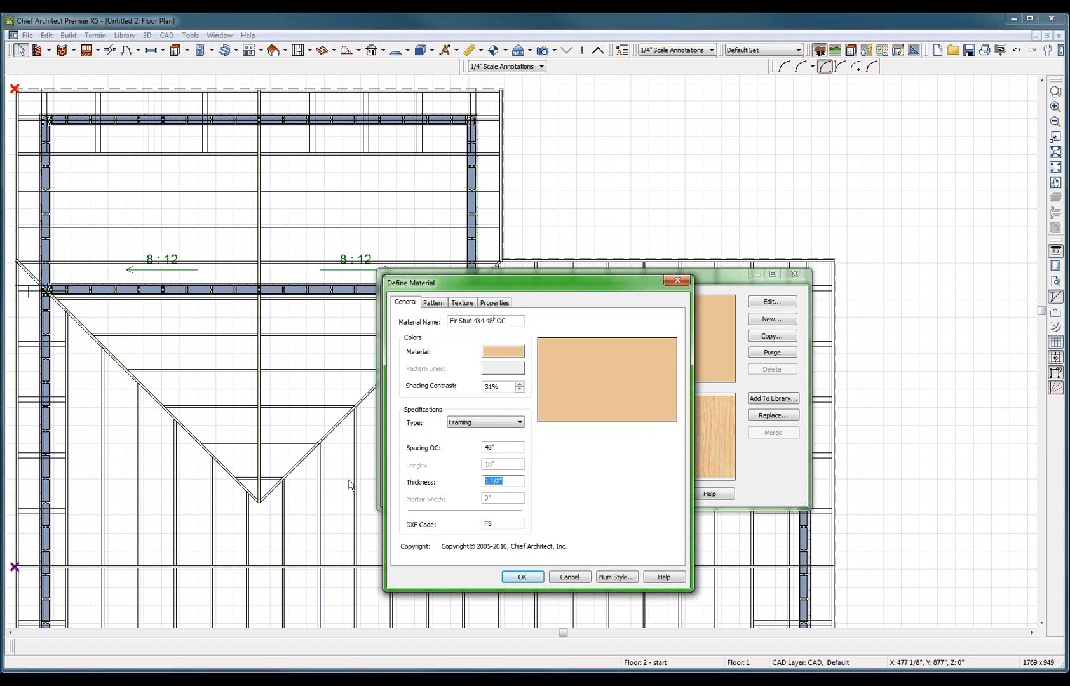
type("3.5")
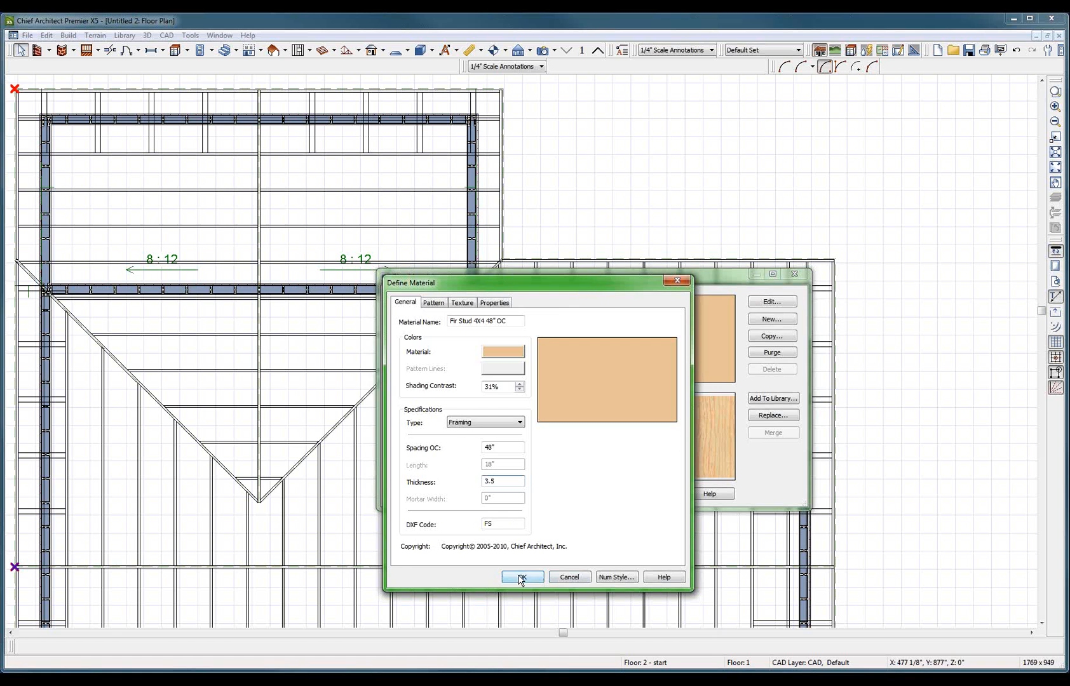
left_click(522, 577)
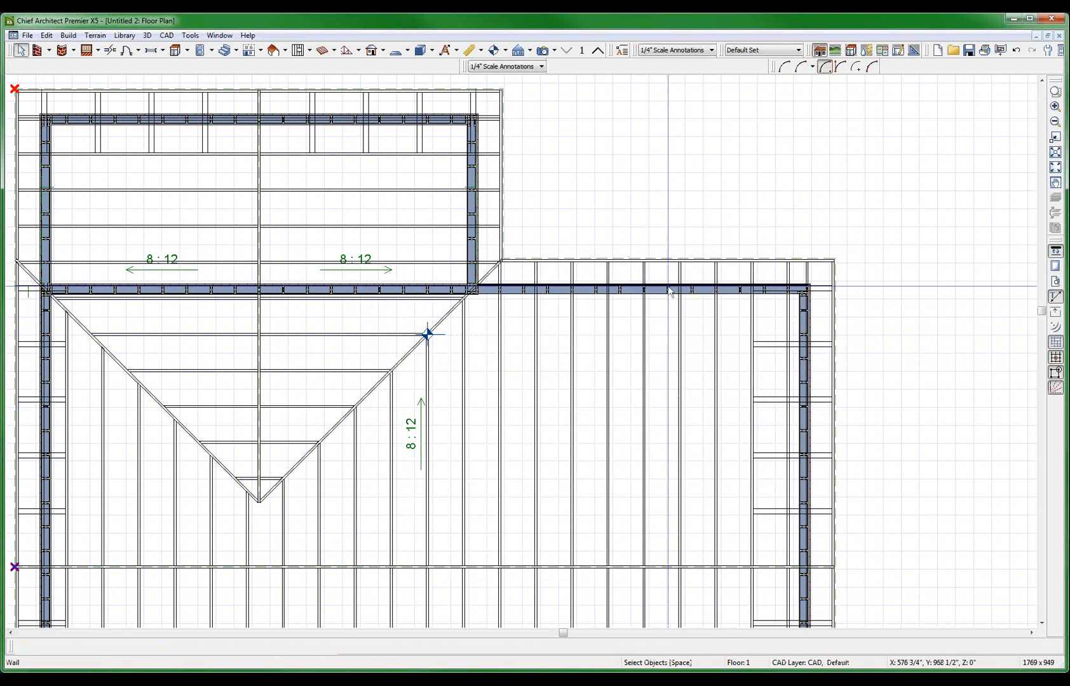
- Select the walls and set their Wall Type to BARN WALL
left_click(669, 289)
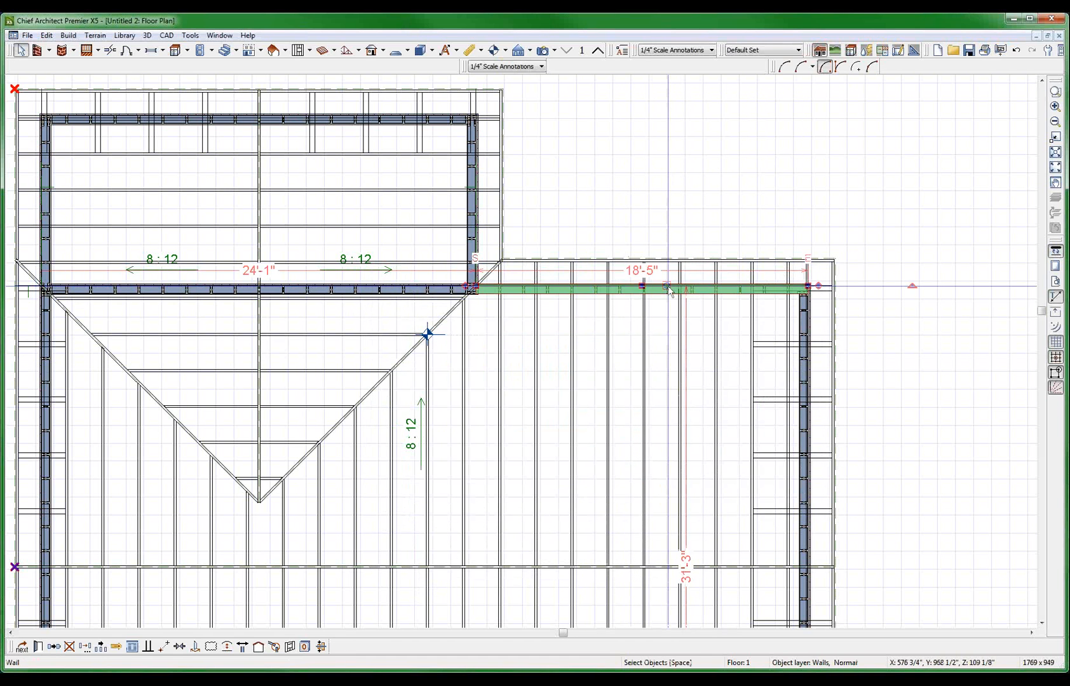
scroll("down", 3)
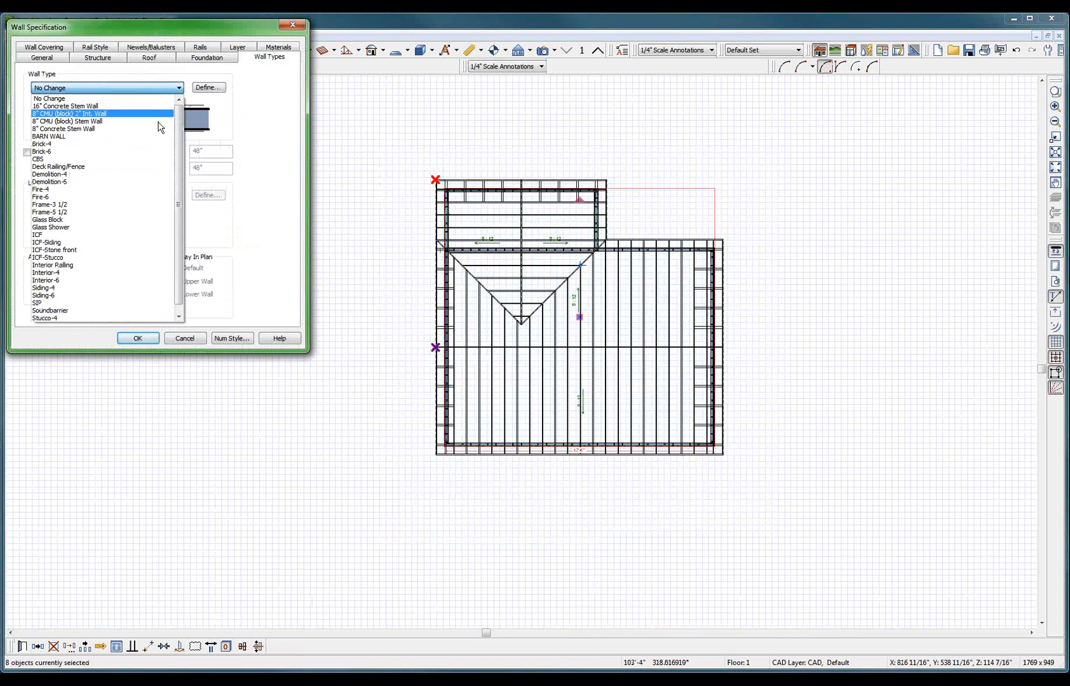
left_click(49, 136)
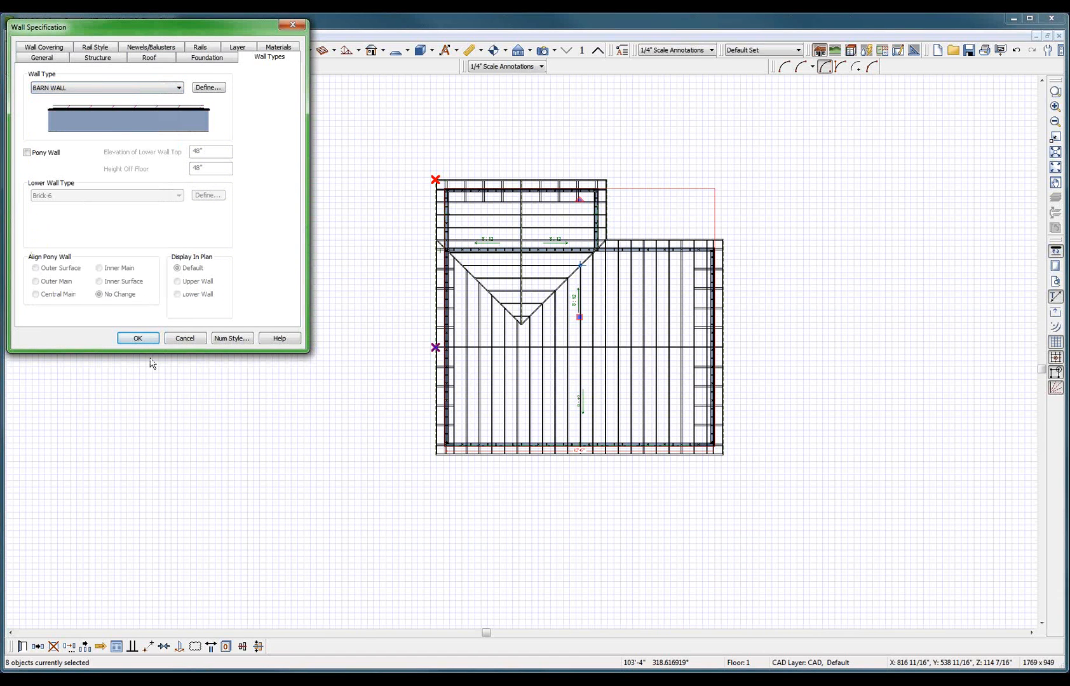
left_click(138, 338)
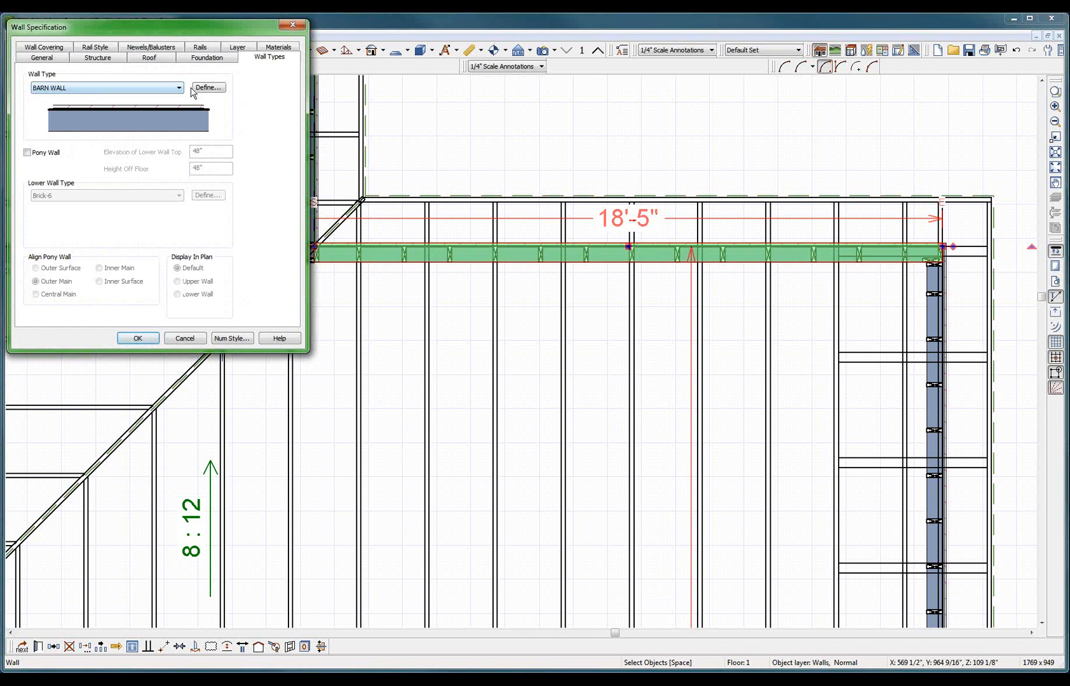
- Assign Fir Stud 4X4 48" OC as the BARN WALL framing layer material
left_click(208, 87)
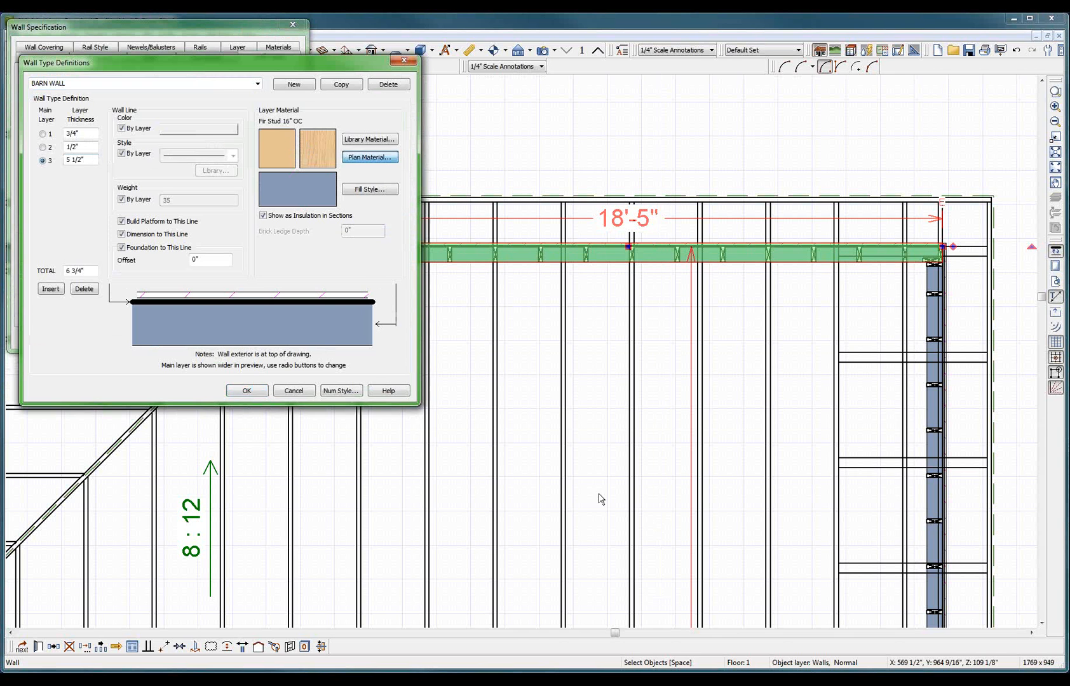
left_click(370, 157)
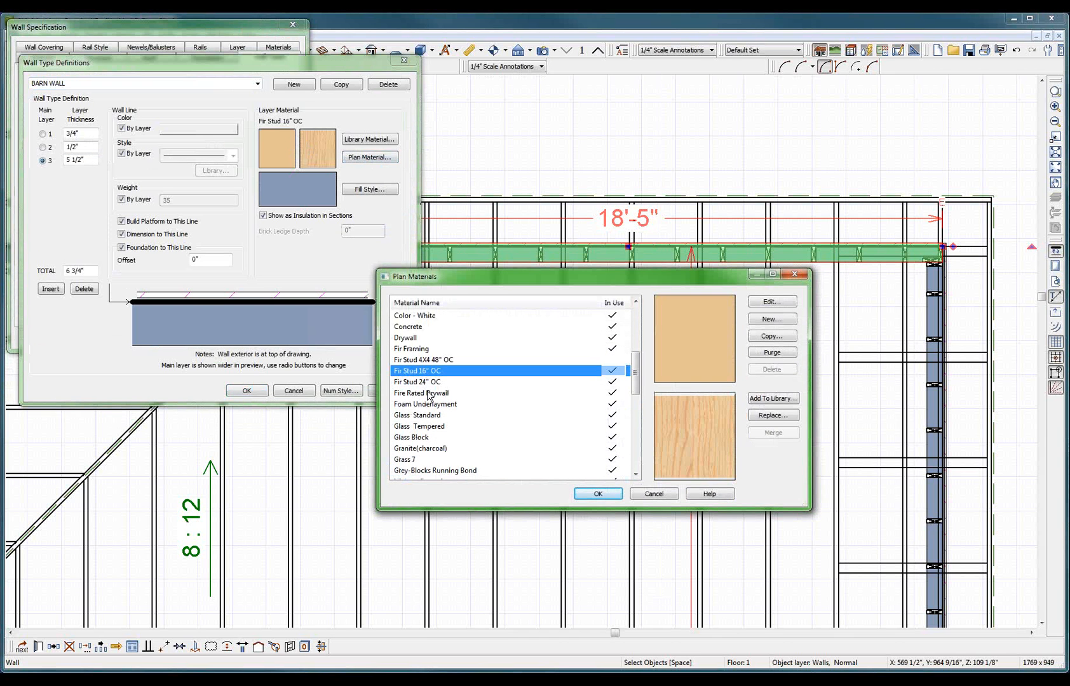
left_click(423, 360)
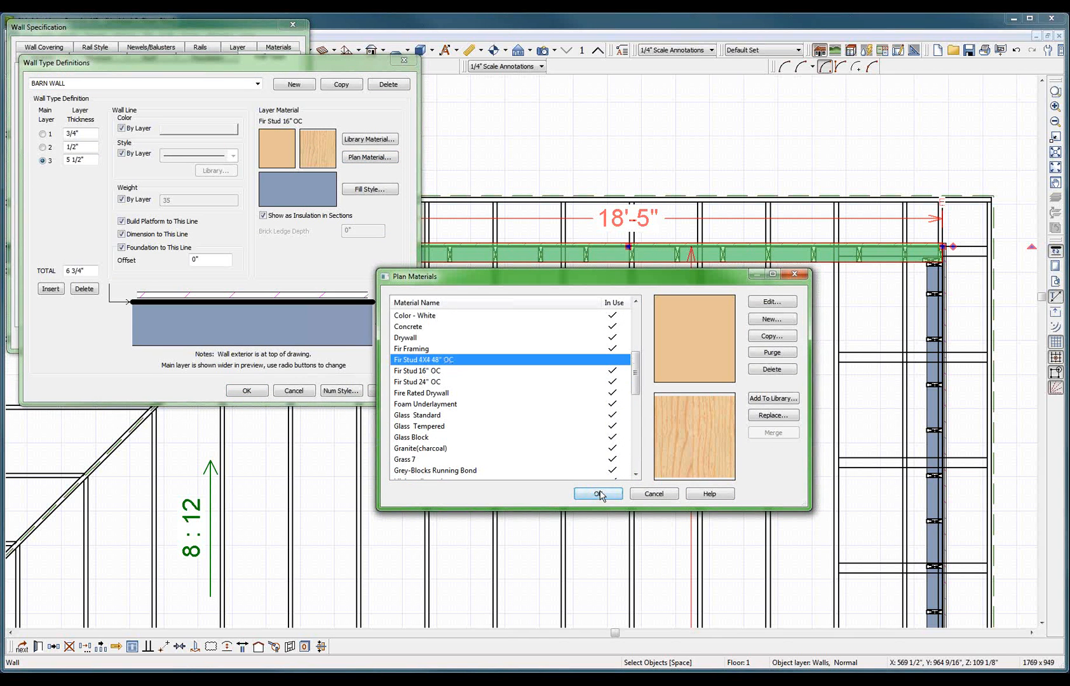
left_click(597, 493)
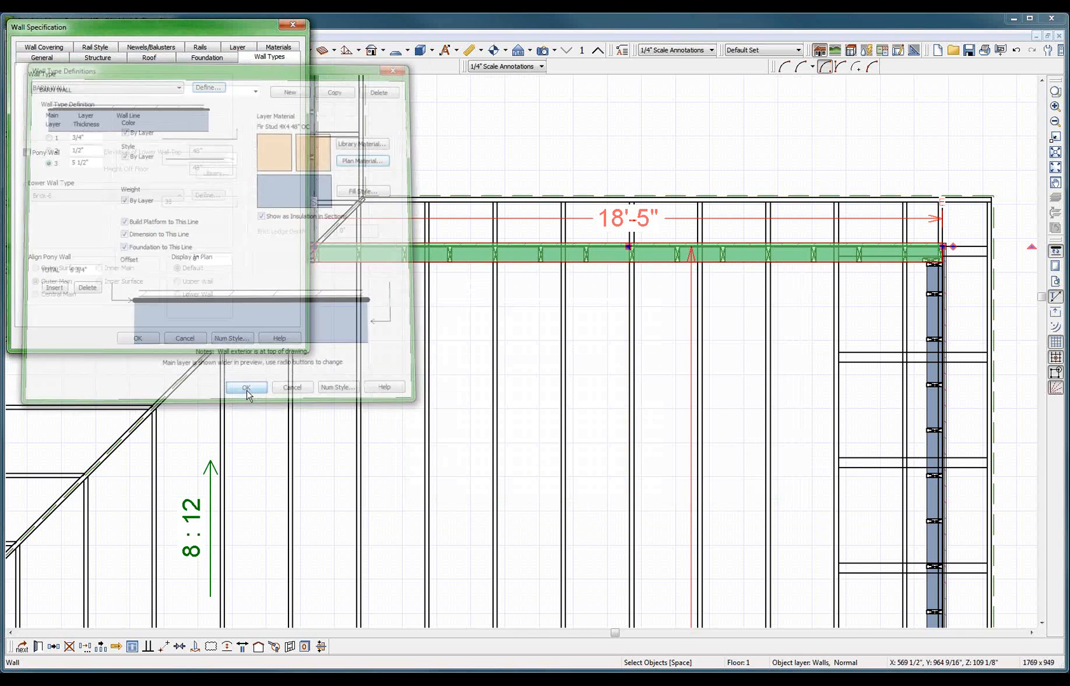
left_click(245, 387)
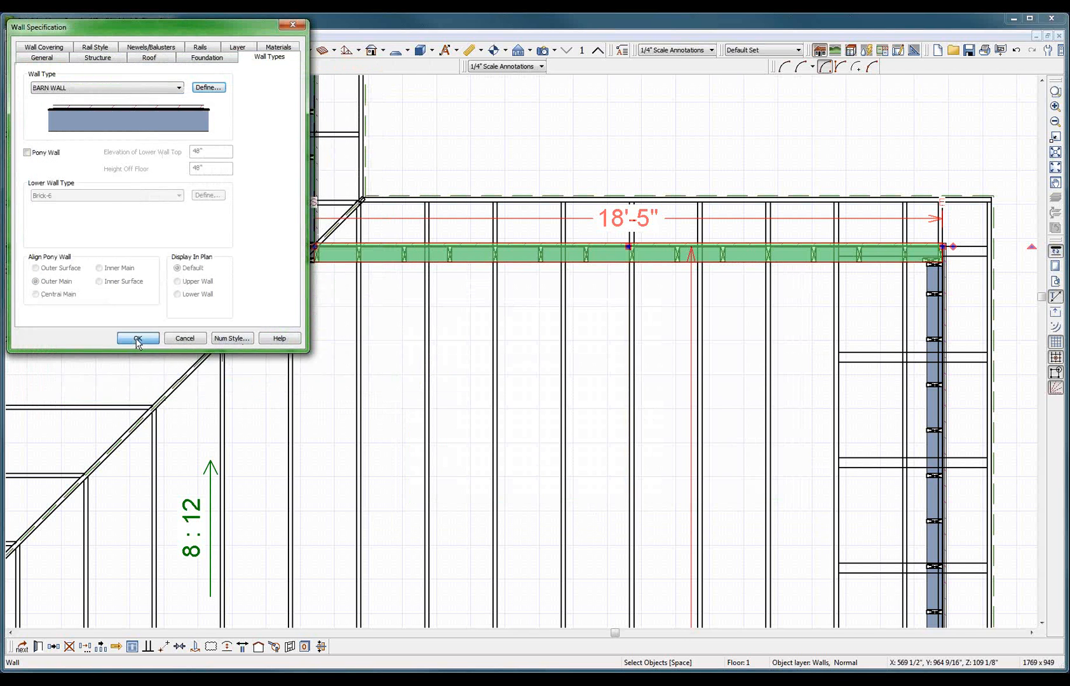
left_click(137, 339)
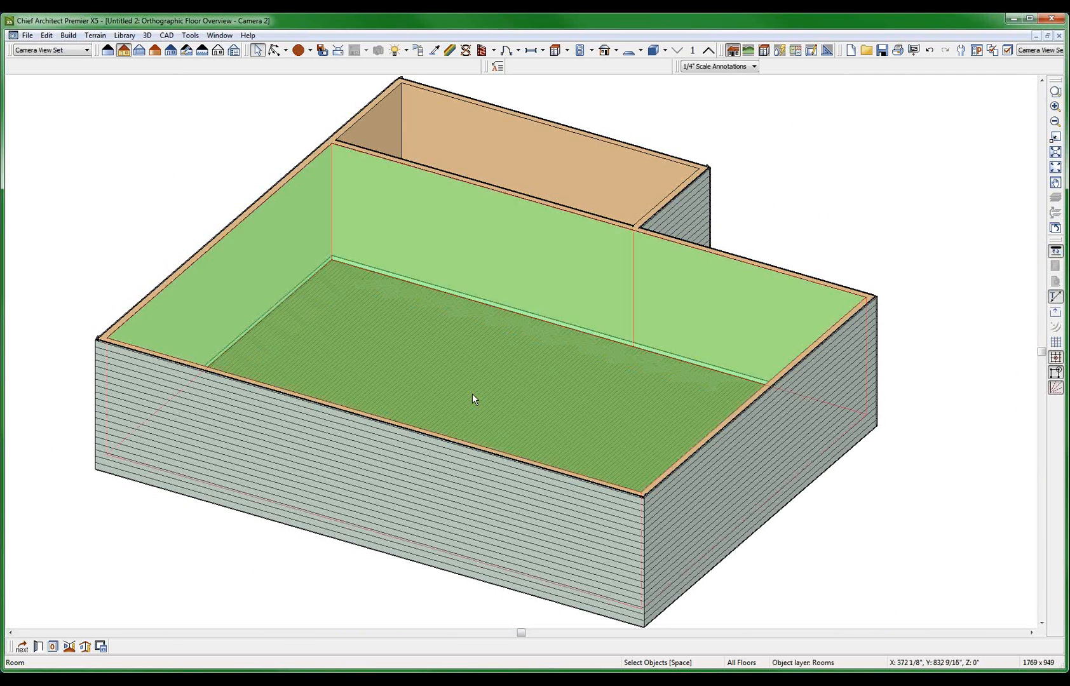
- Check the room's specification in the 3D floor overview and close it unchanged
double_click(474, 399)
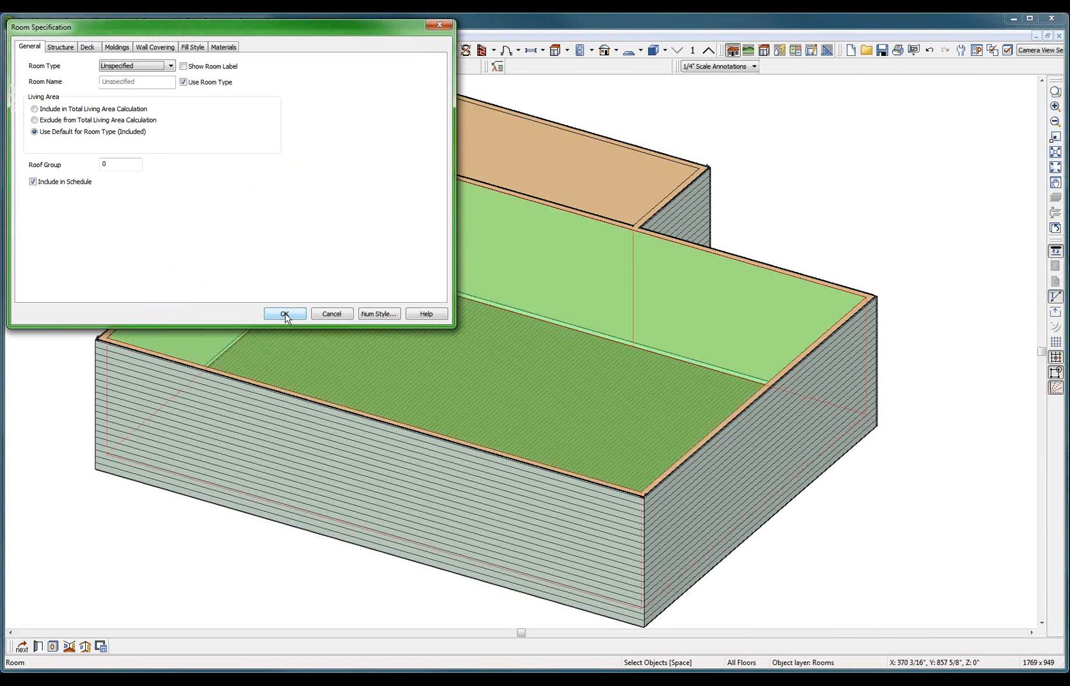
left_click(284, 314)
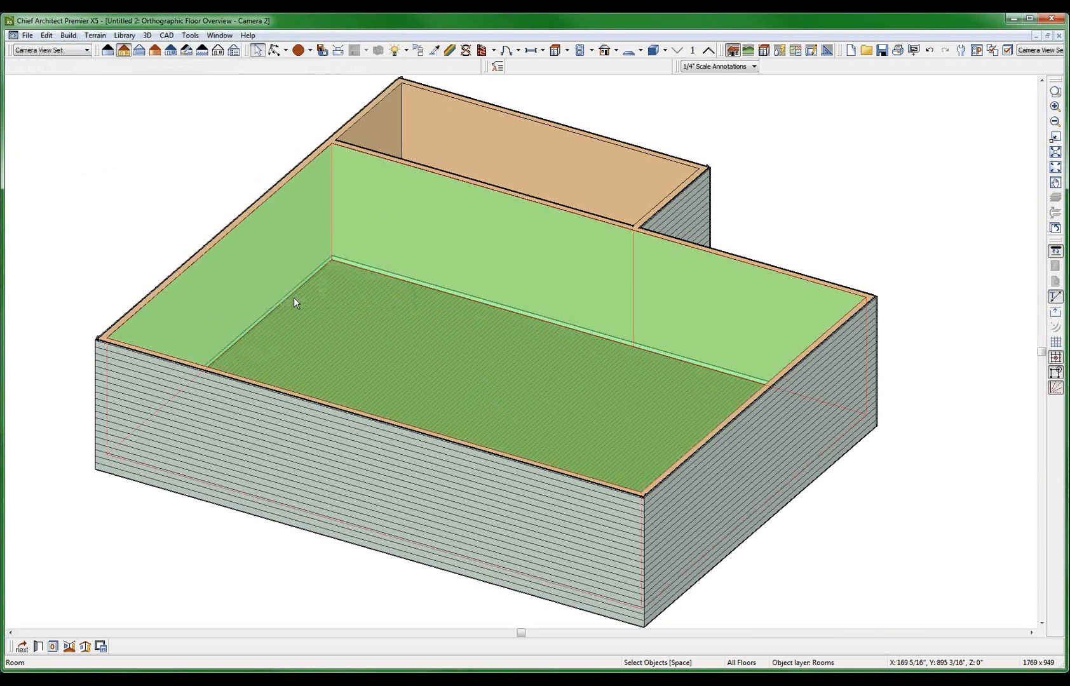
mouse_move(145, 96)
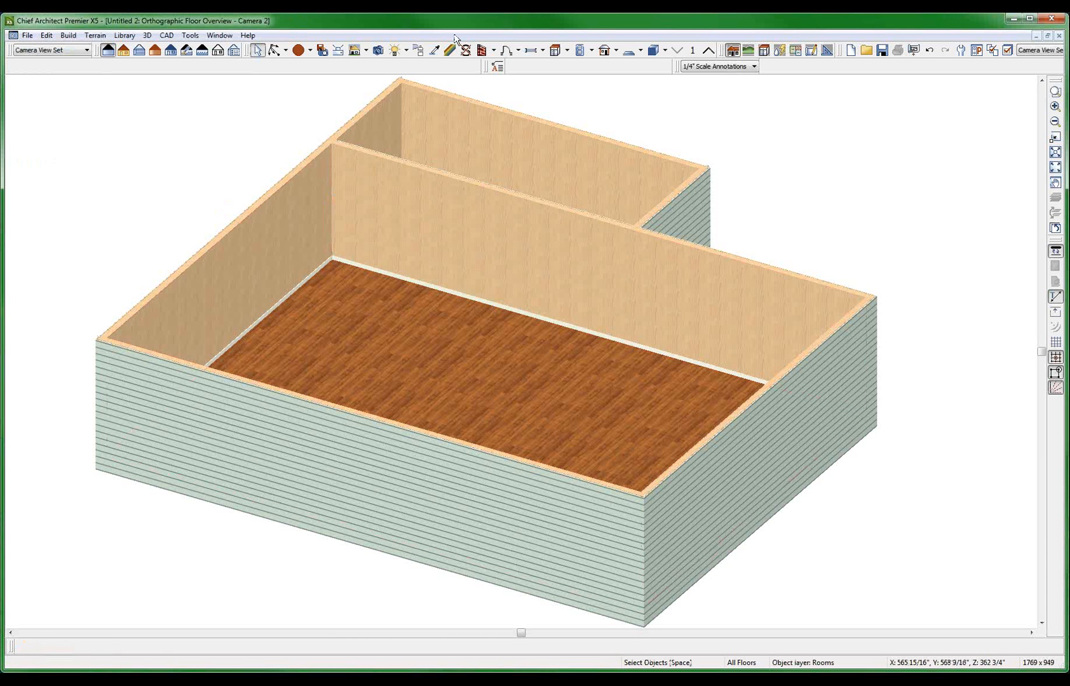
left_click(456, 224)
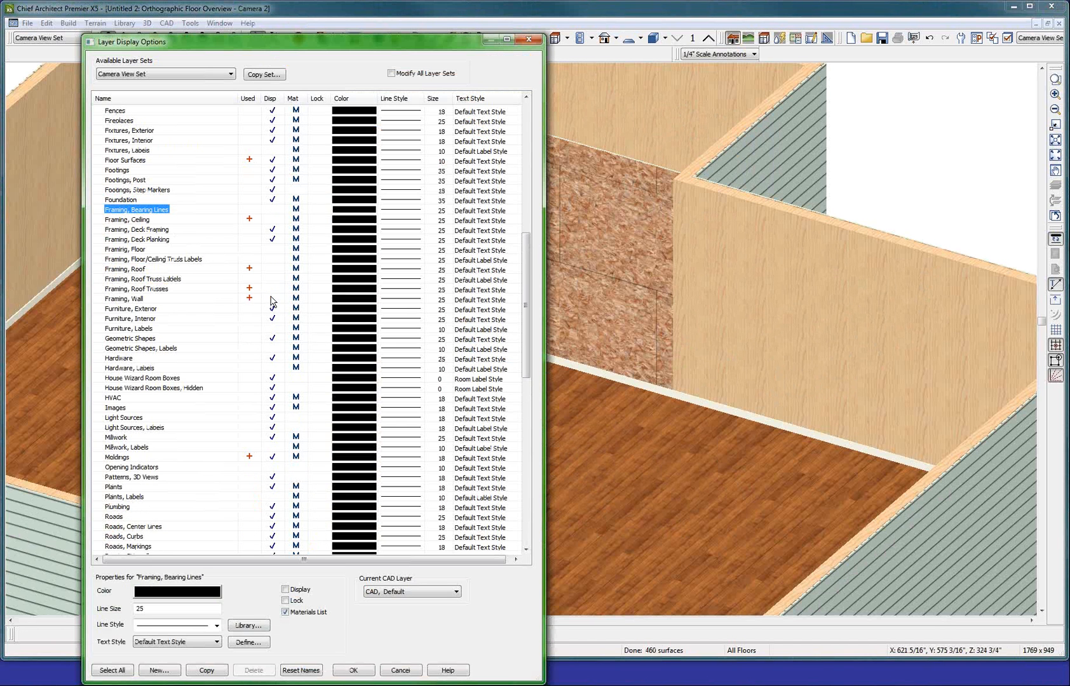
- Review layer display options and remove an interior wall surface to expose the studs
left_click(124, 298)
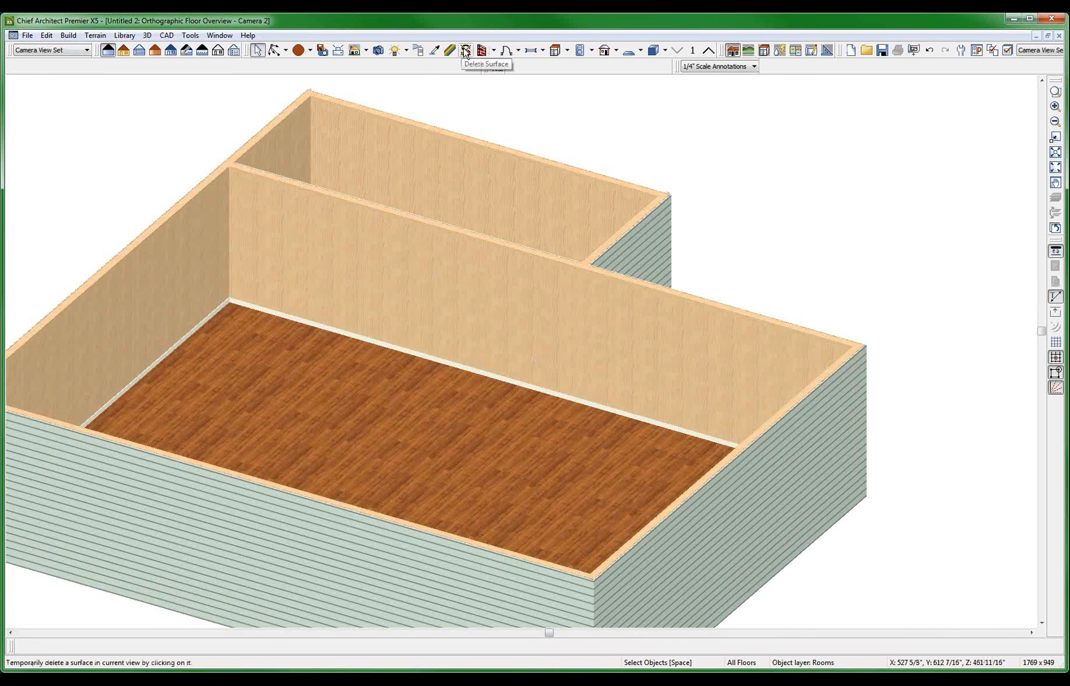
left_click(412, 412)
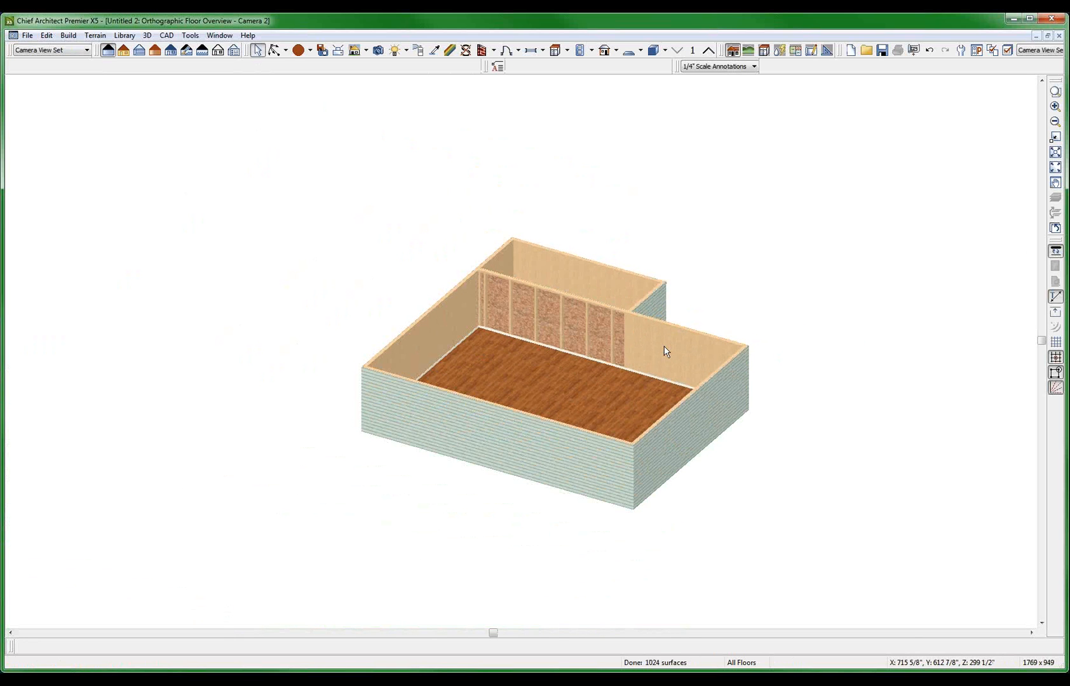
mouse_move(594, 380)
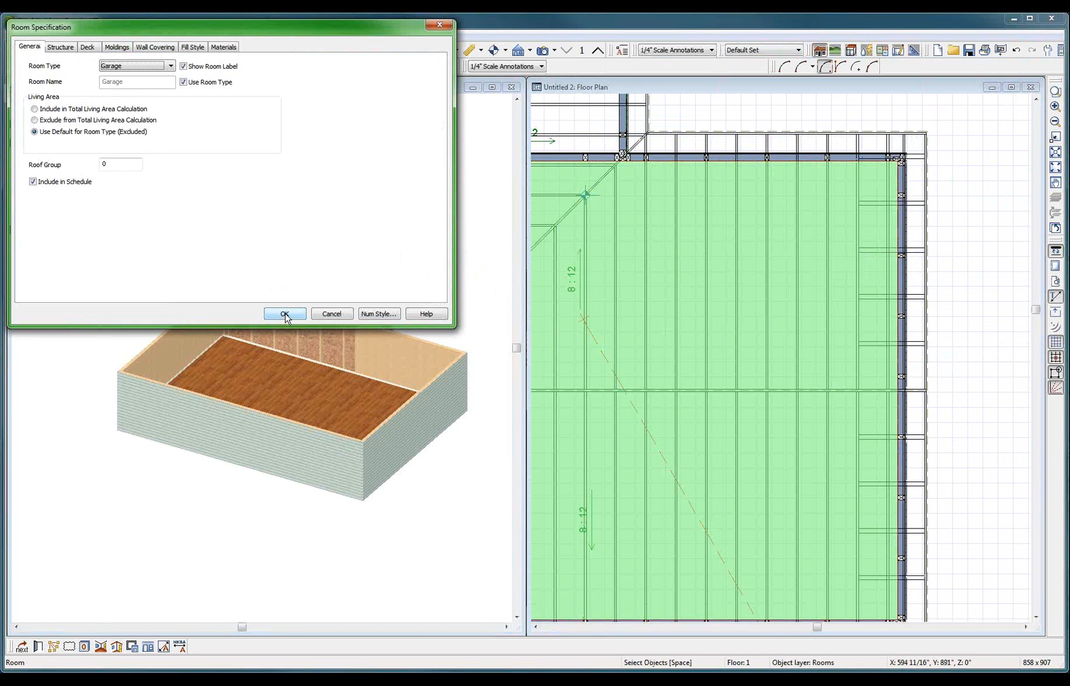
- Confirm the room as a Garage and select the back wall in 3D
left_click(284, 314)
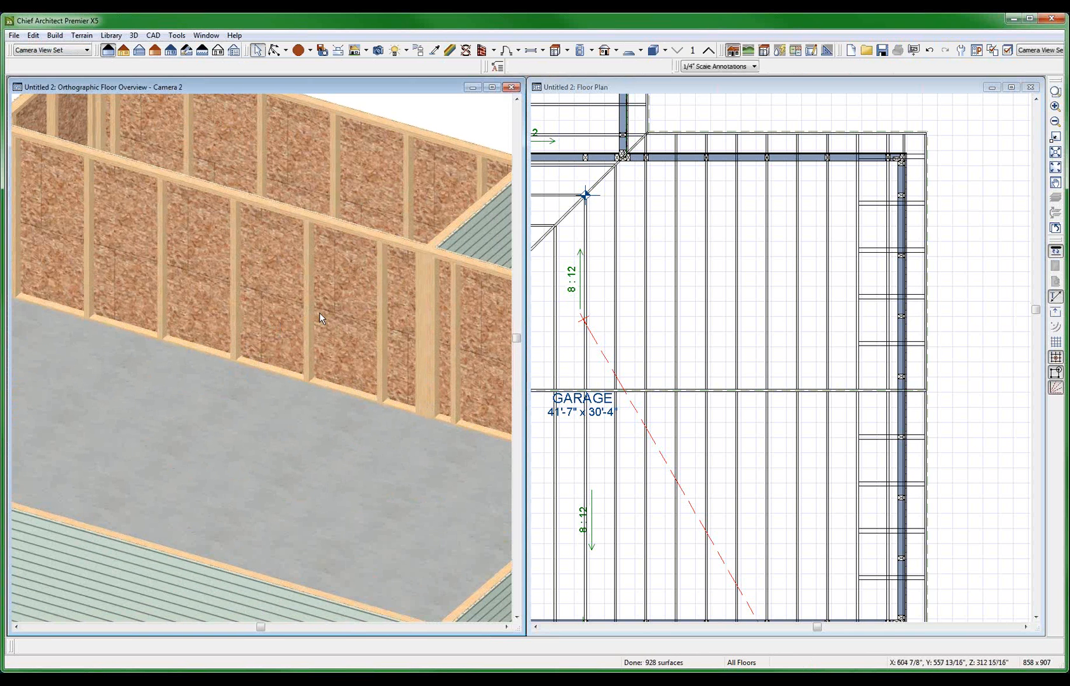
left_click(322, 319)
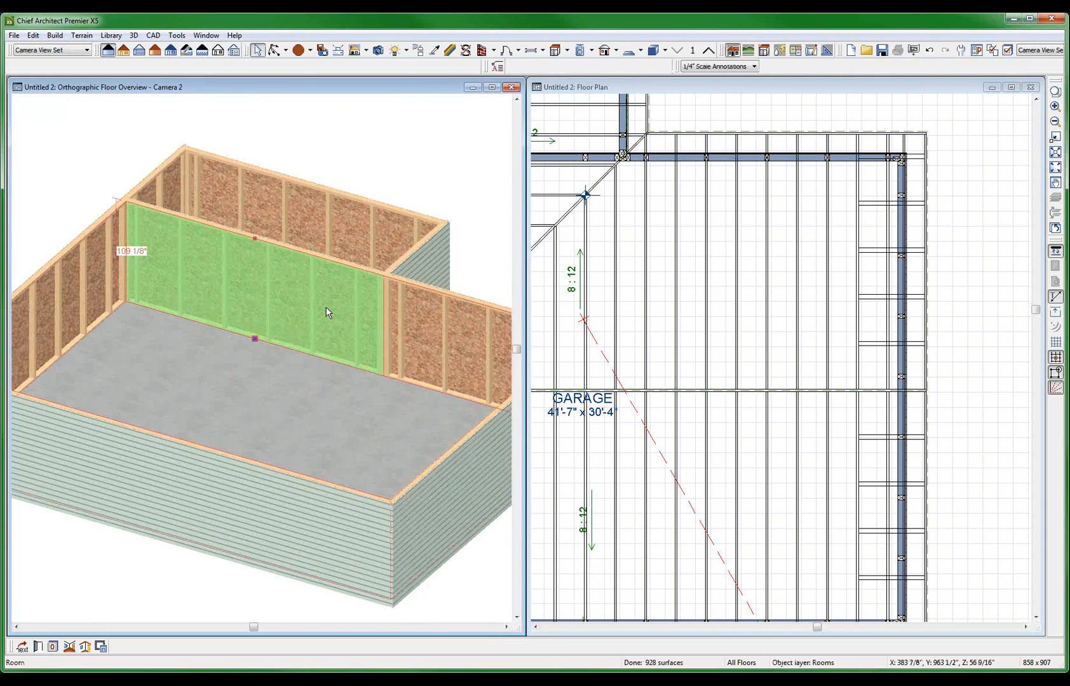
left_click(510, 87)
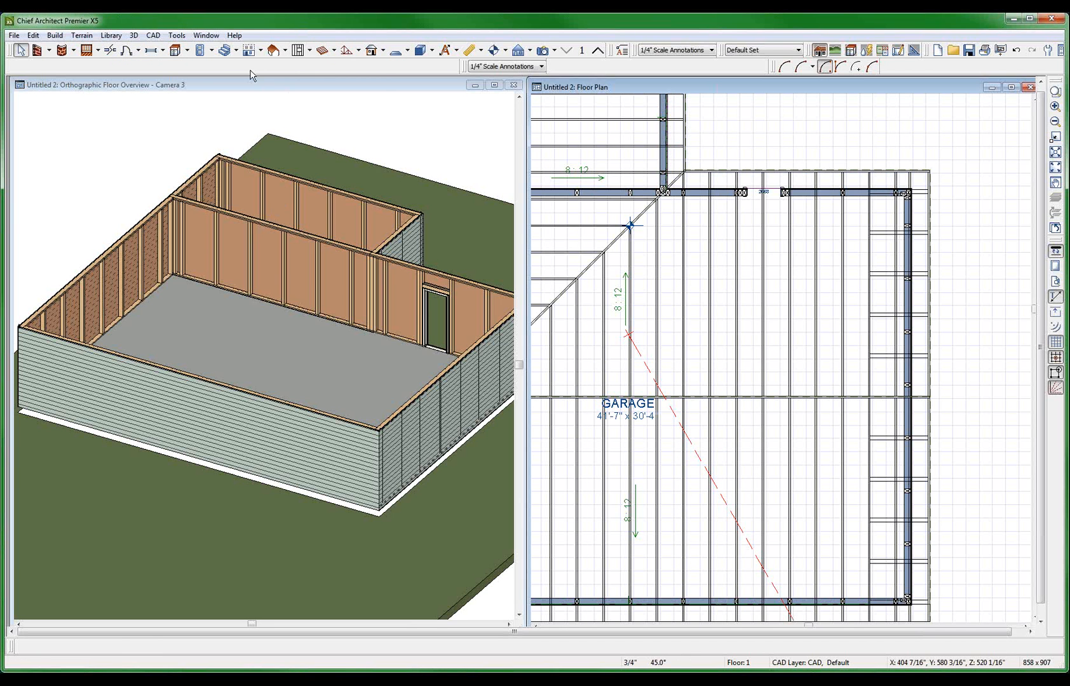
- Build a Walls with Footings foundation derived from the 1st Floor plan
left_click(250, 50)
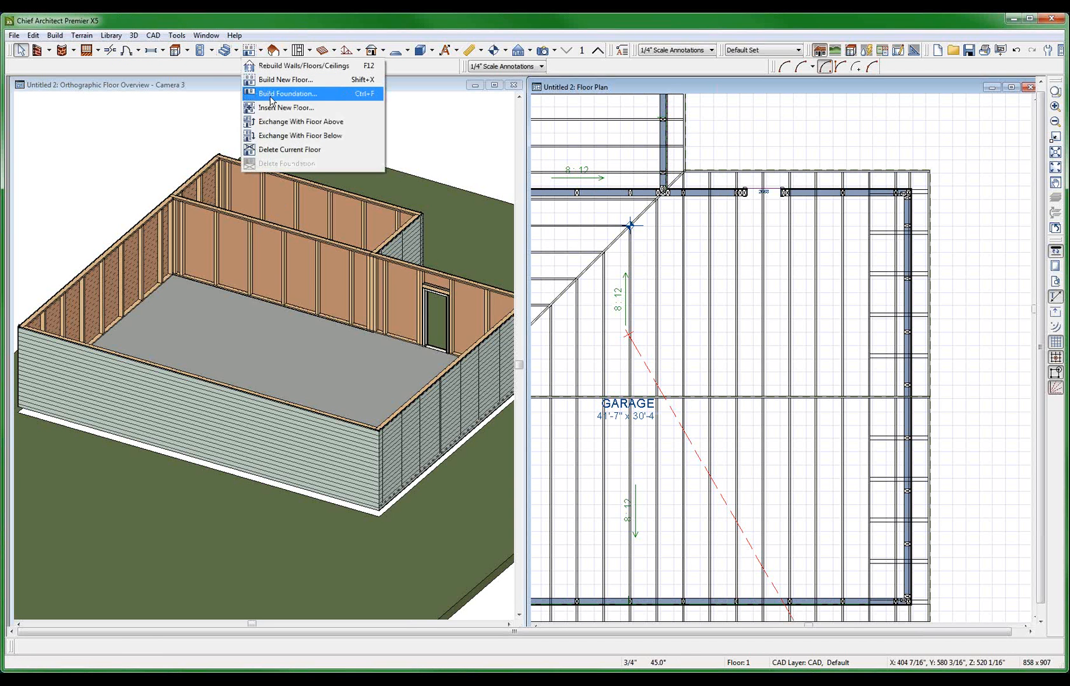
left_click(288, 94)
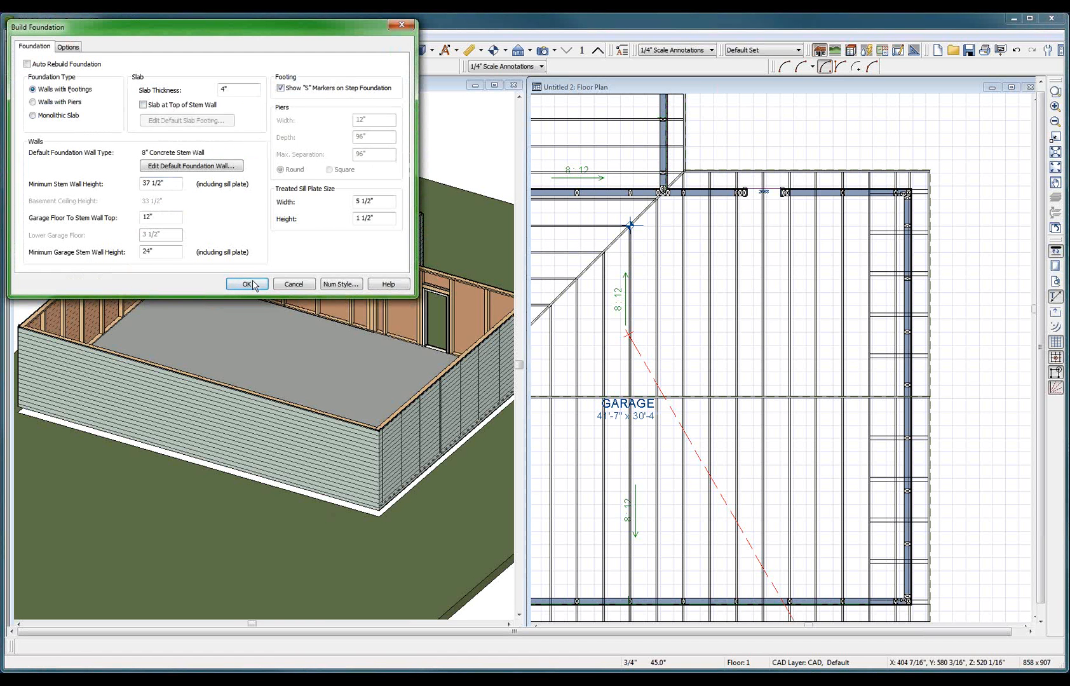
left_click(248, 284)
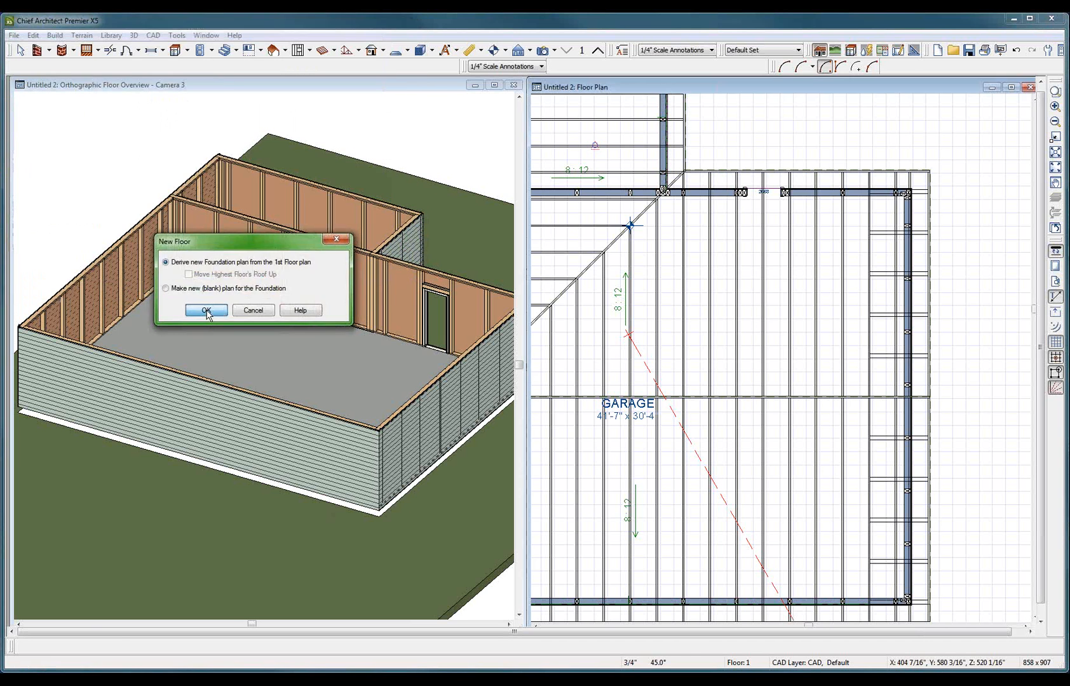
left_click(205, 311)
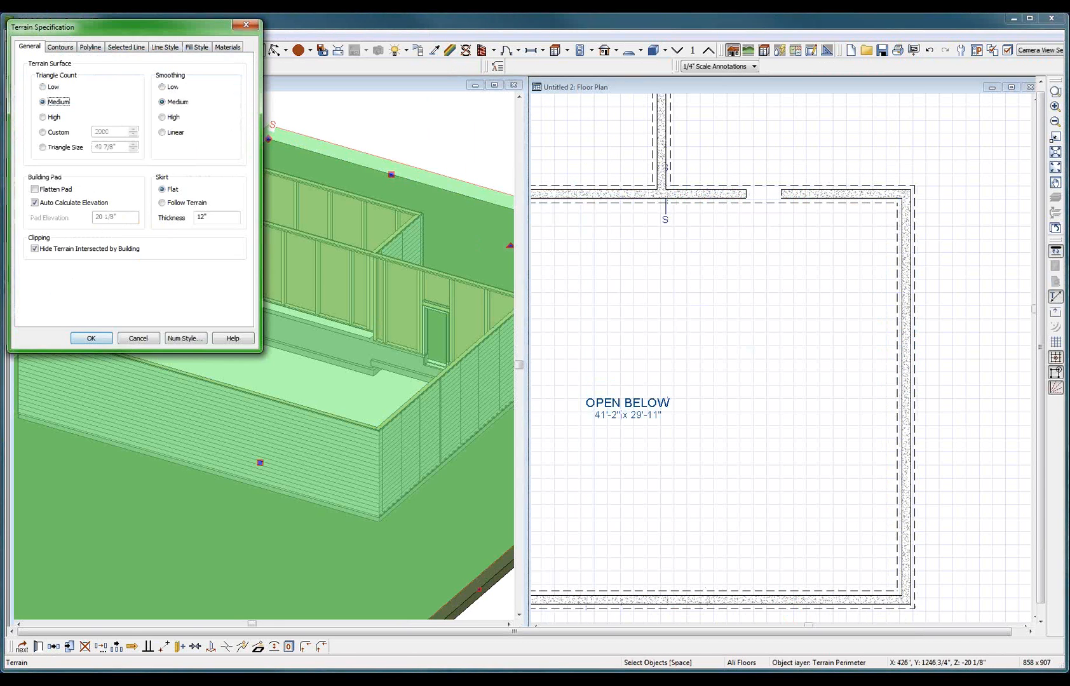
- Uncheck Hide Terrain Intersected by Building and zoom in on the stem wall
left_click(35, 248)
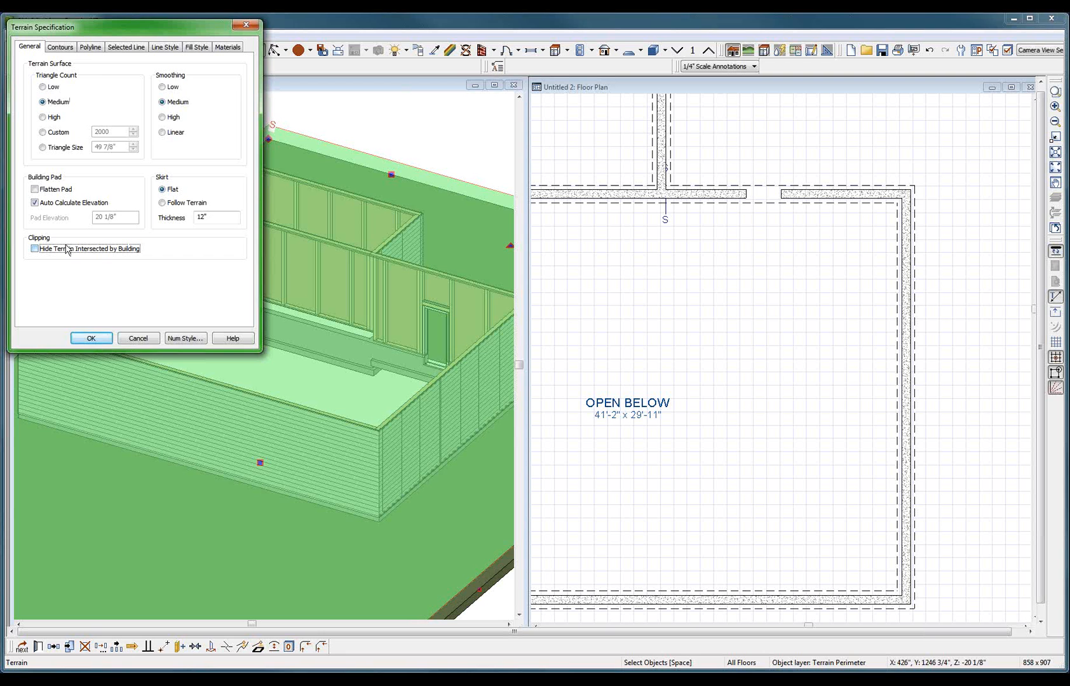
left_click(91, 337)
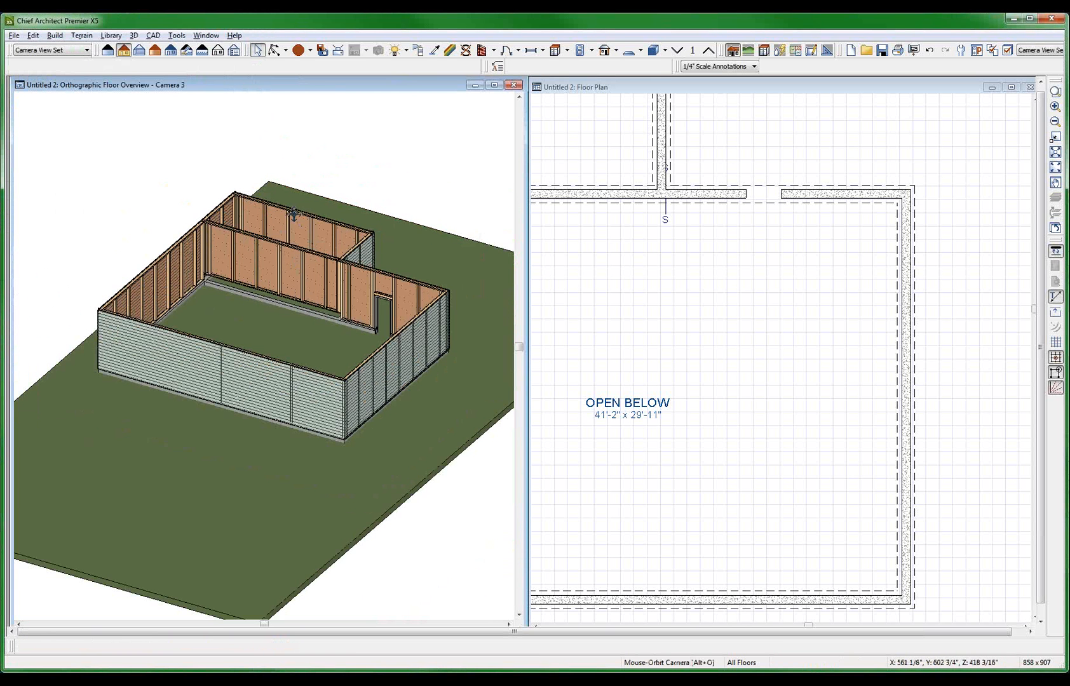
left_click_drag(294, 215, 174, 300)
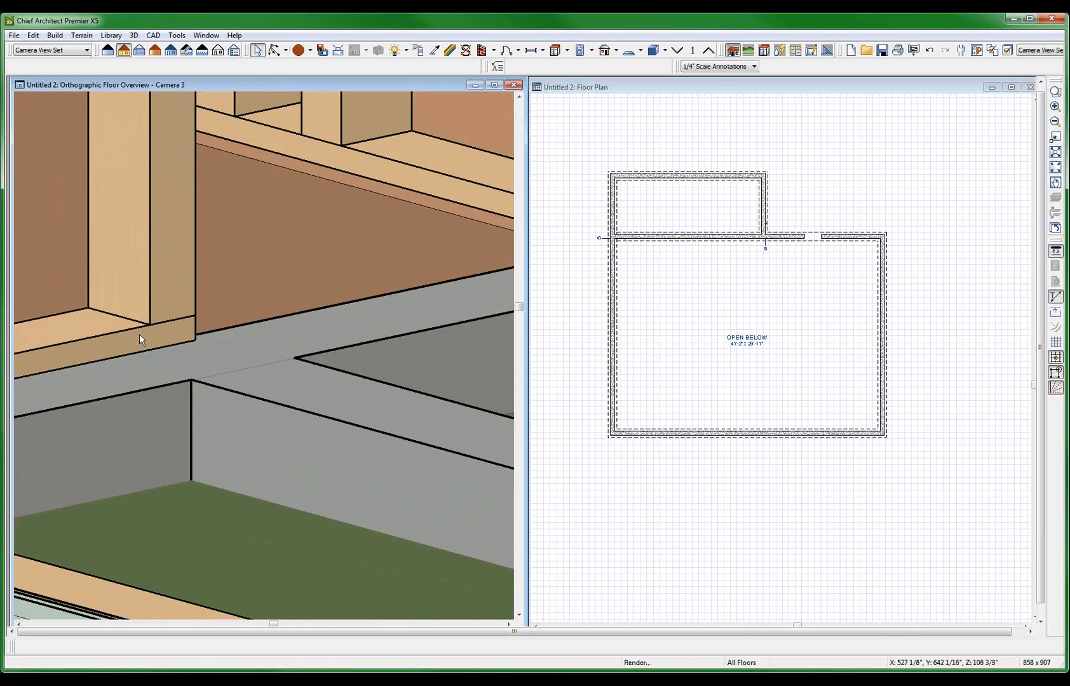
- Set the small foundation room's Room Type to Open Below
left_click(686, 204)
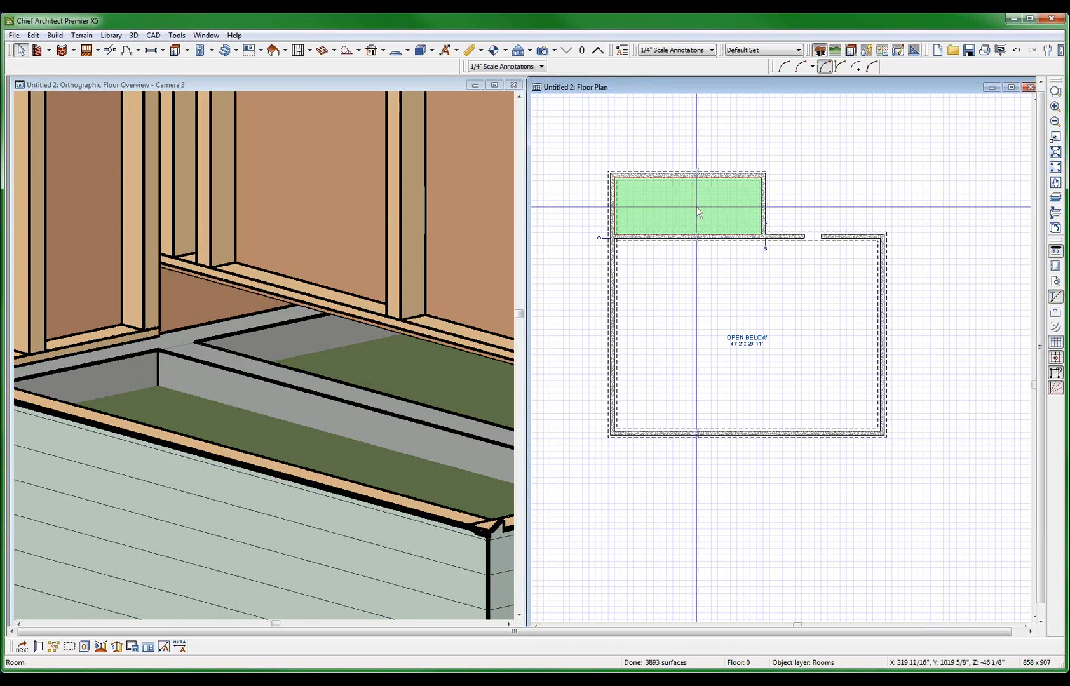
double_click(699, 205)
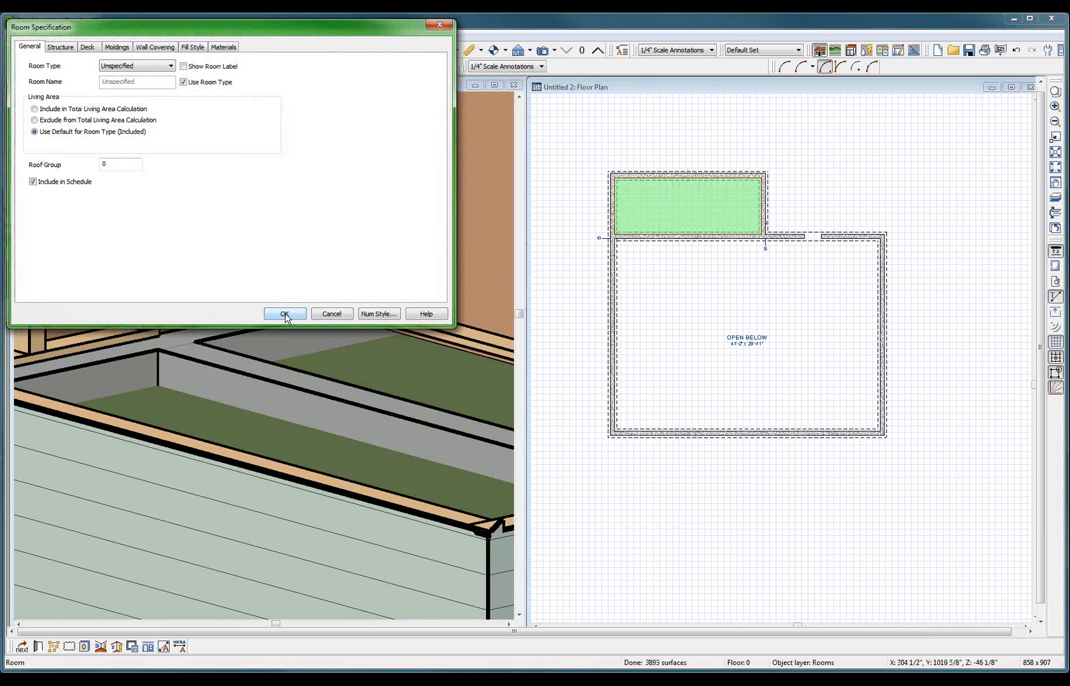
left_click(136, 65)
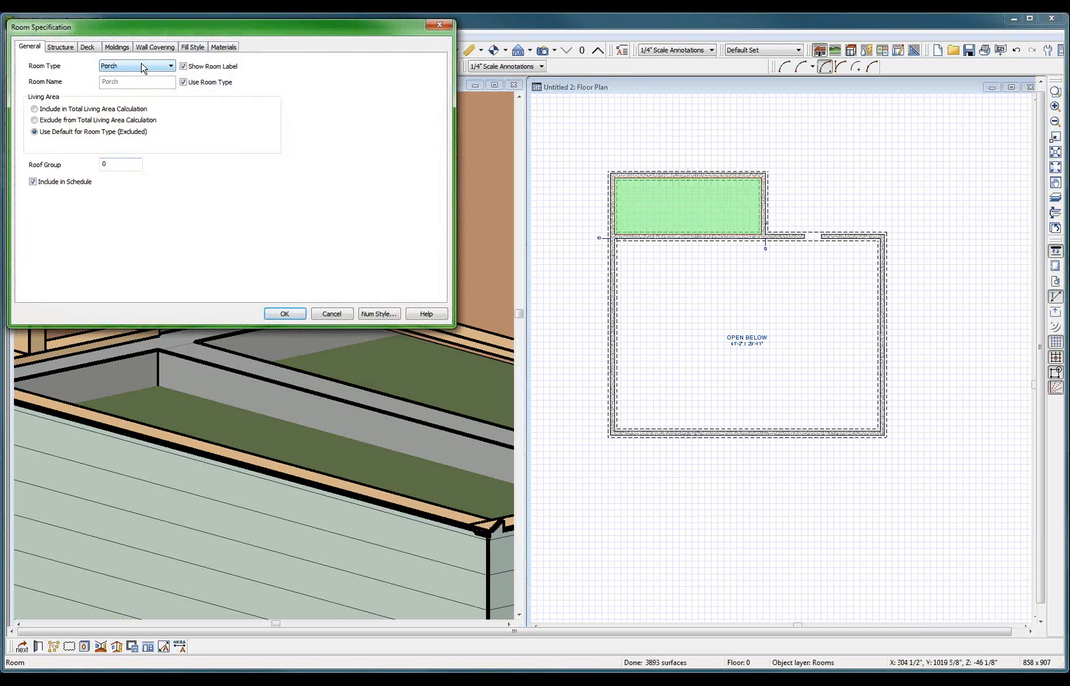
left_click(136, 65)
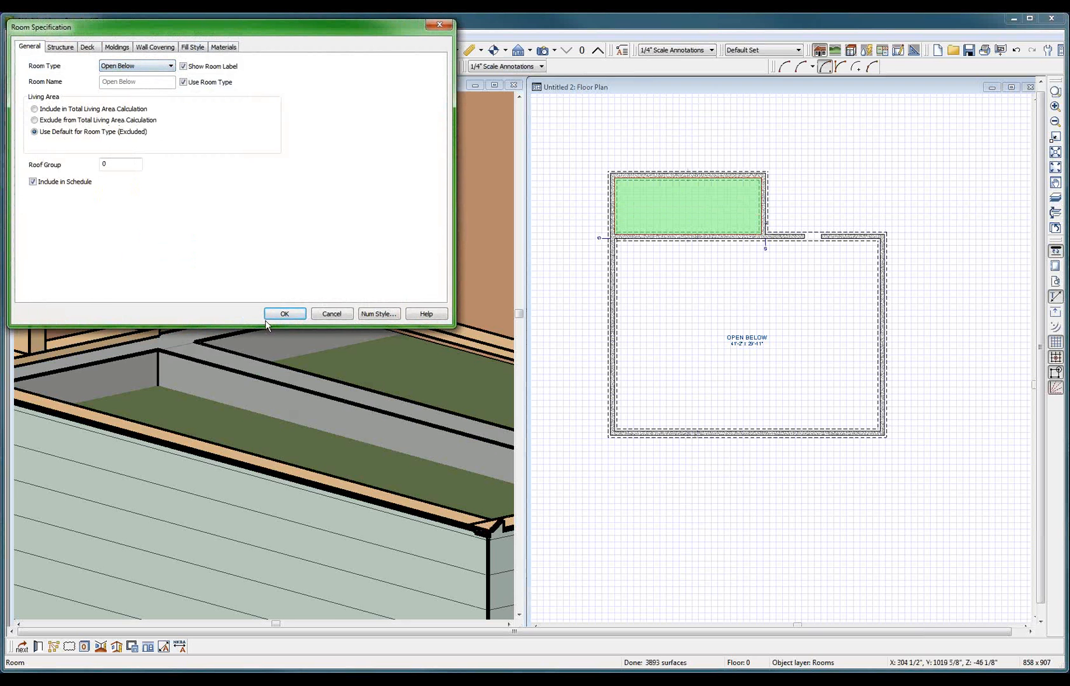
left_click(284, 314)
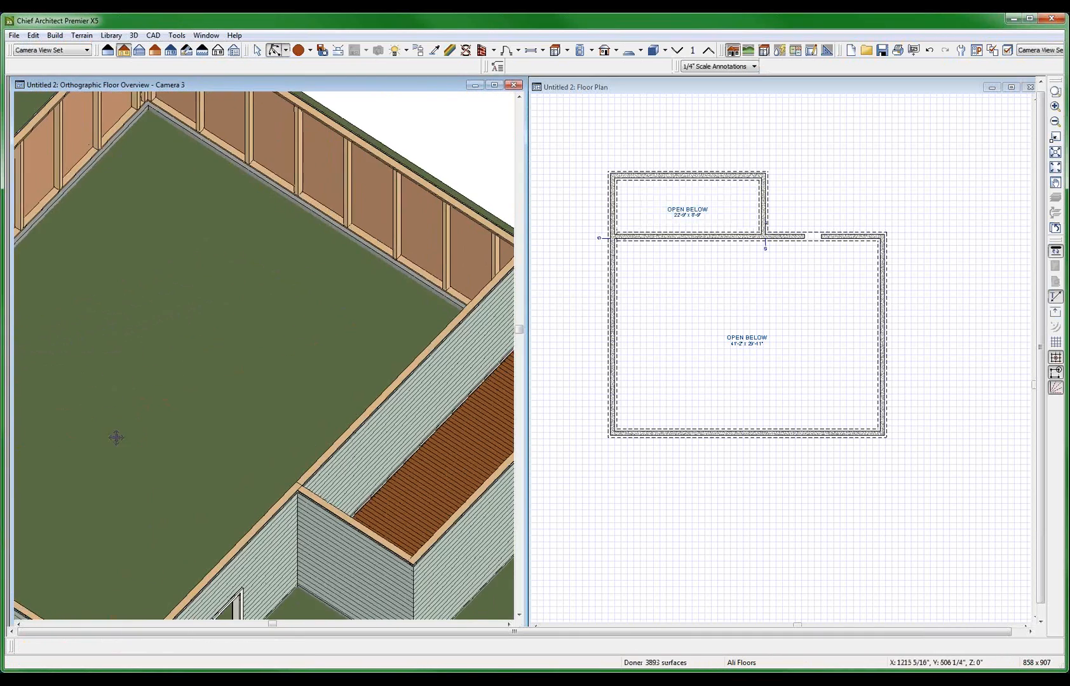
- Inspect the small foundation room's Room Specification and close it unchanged
left_click(686, 205)
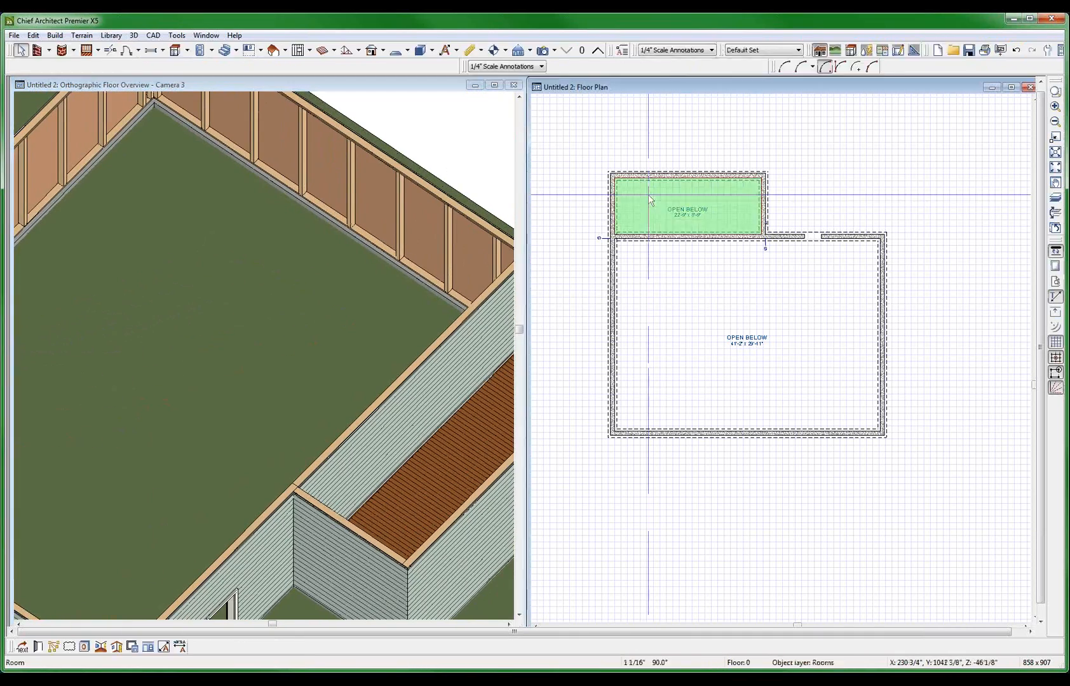
double_click(686, 205)
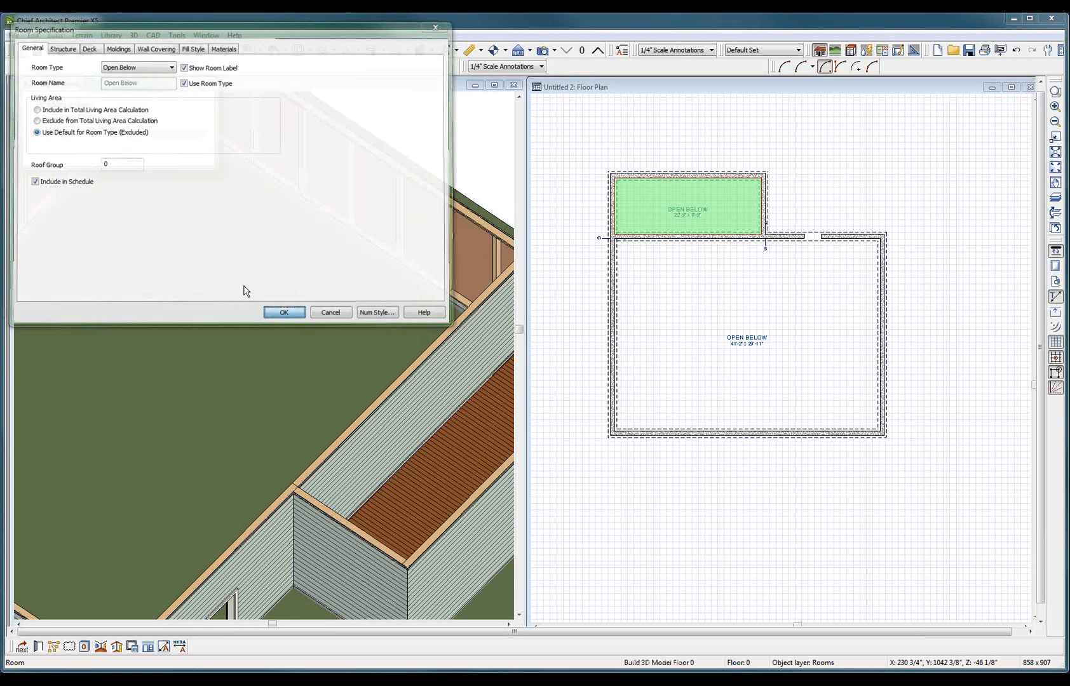
left_click(283, 313)
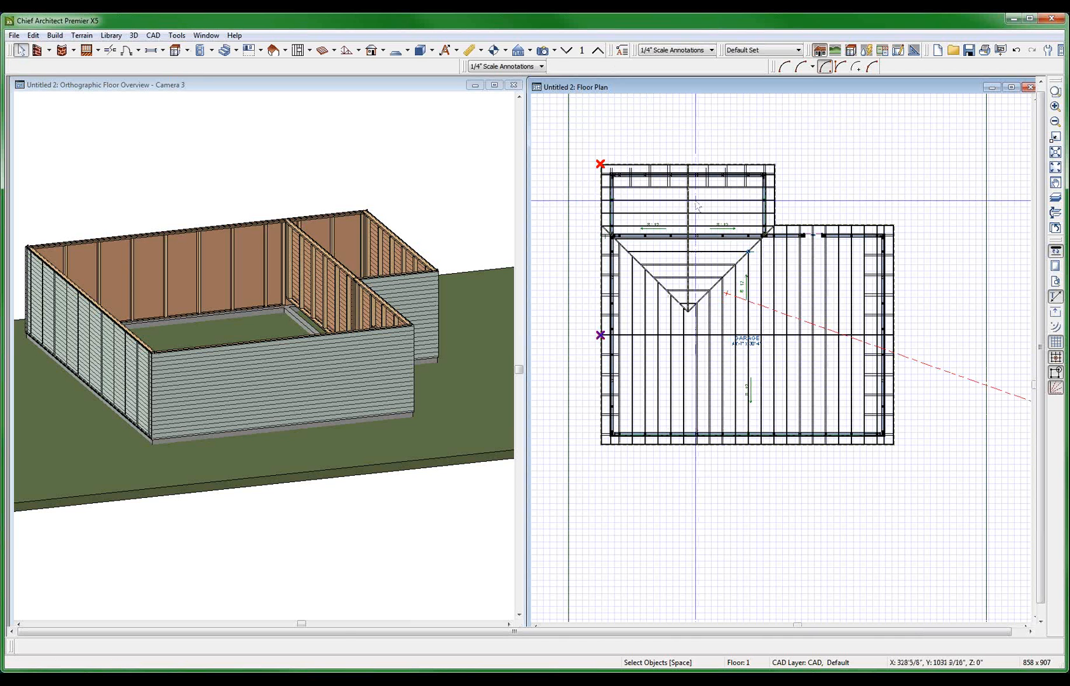
- Confirm the small first-floor room's Room Type as Open Below in Room Specification
left_click(690, 205)
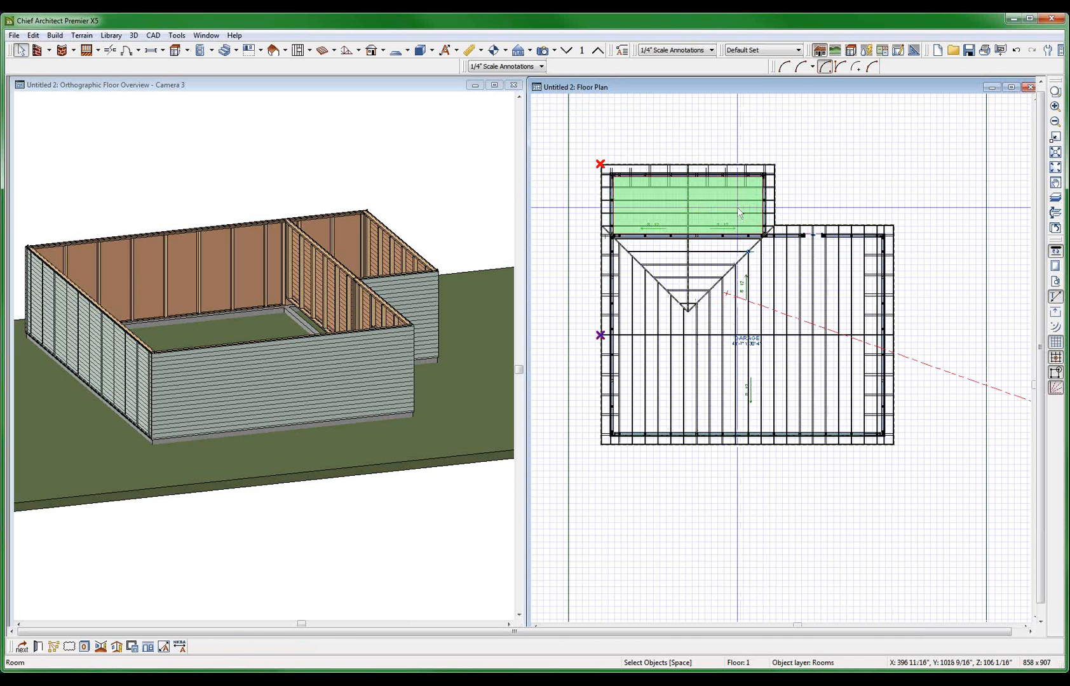
double_click(687, 205)
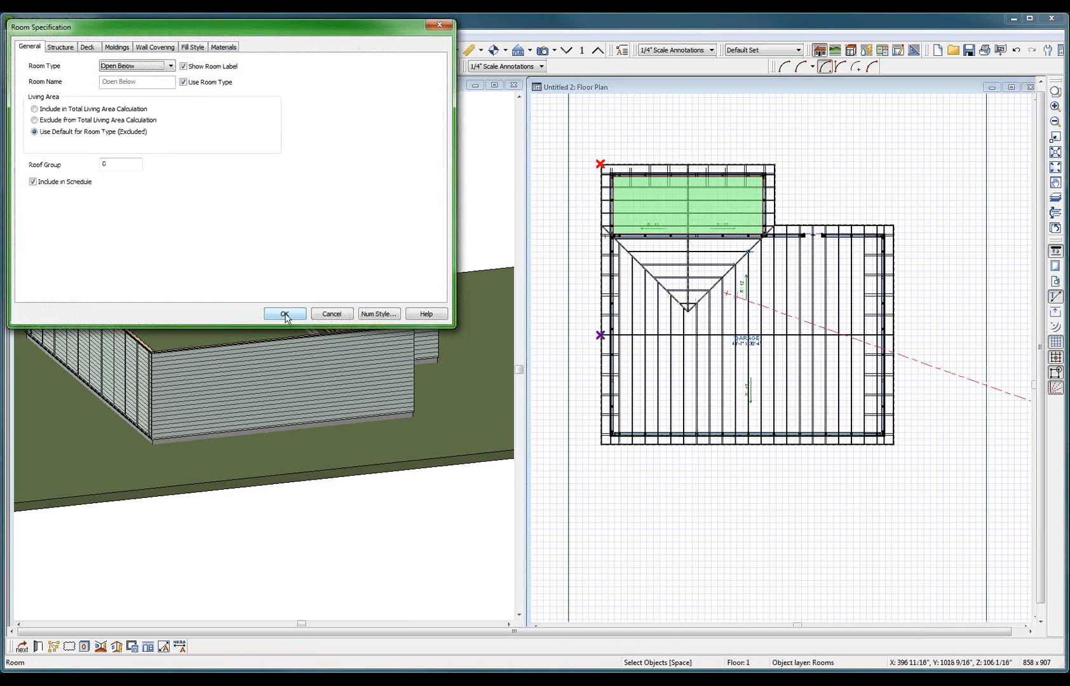
left_click(284, 314)
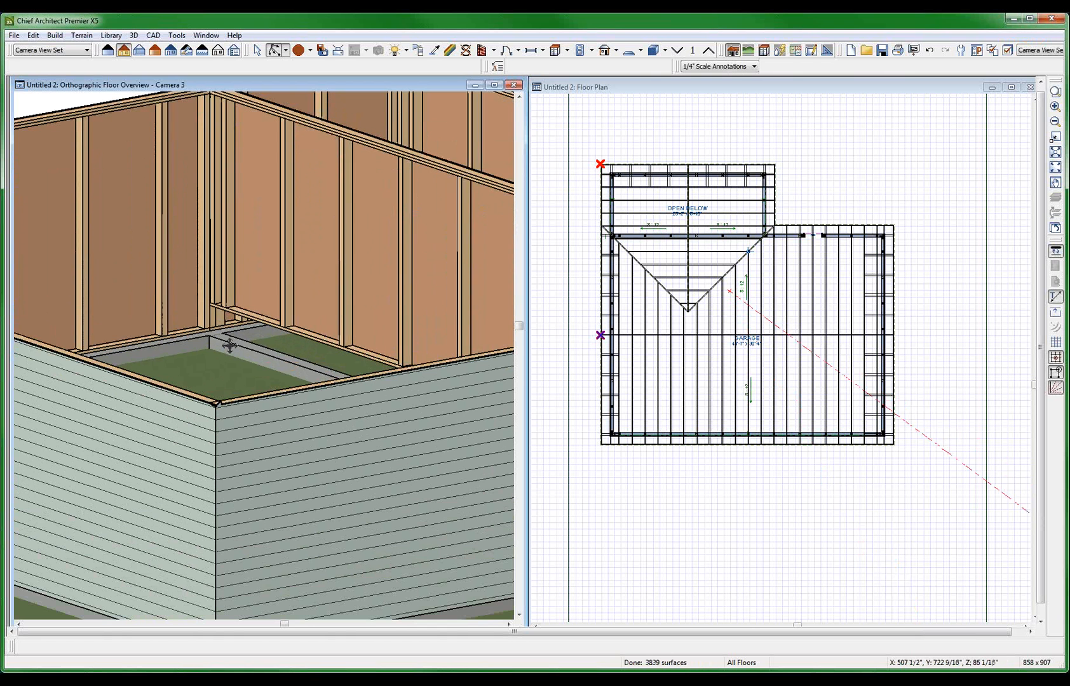
mouse_move(229, 348)
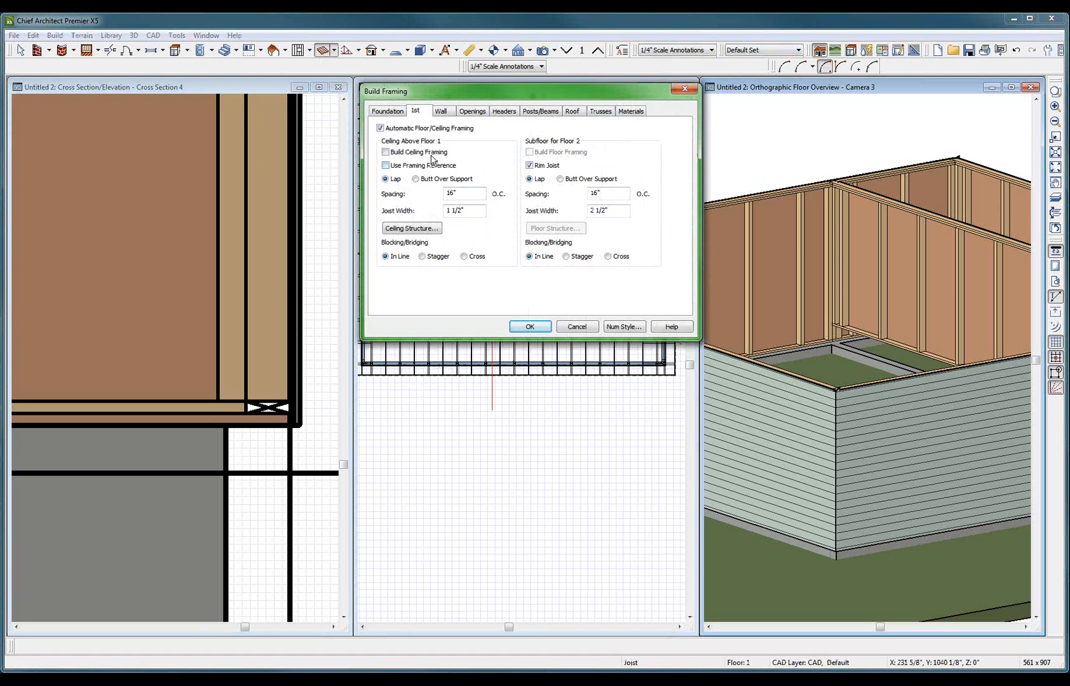
- Review Build Framing's Foundation, Posts/Beams, Wall and Openings framing options, then close
left_click(387, 111)
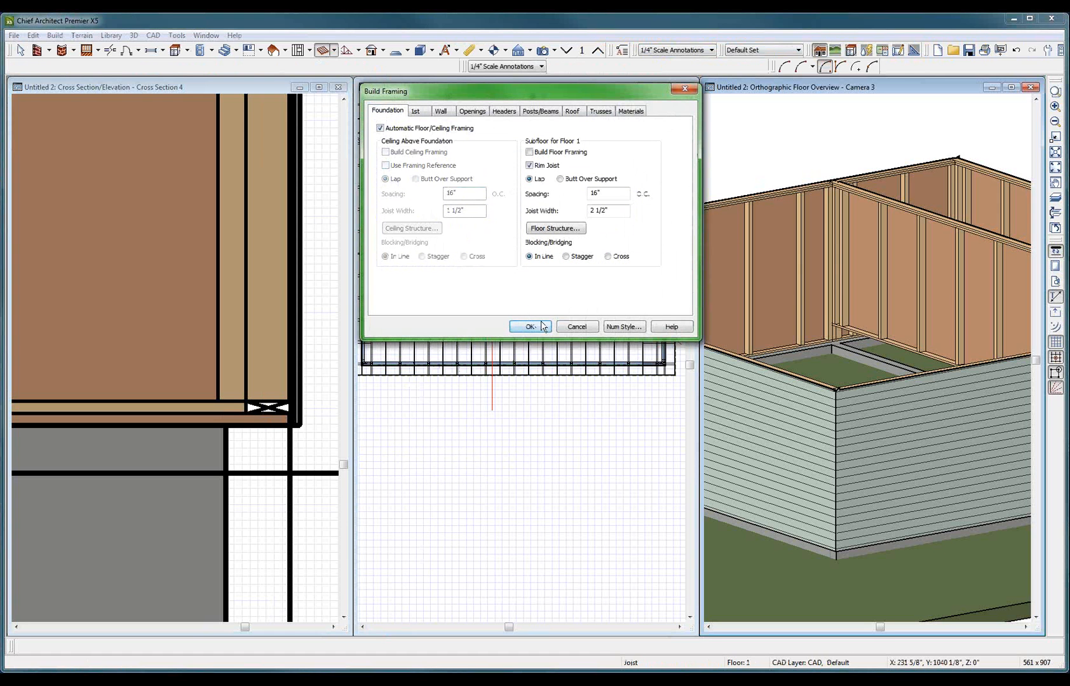
left_click(529, 326)
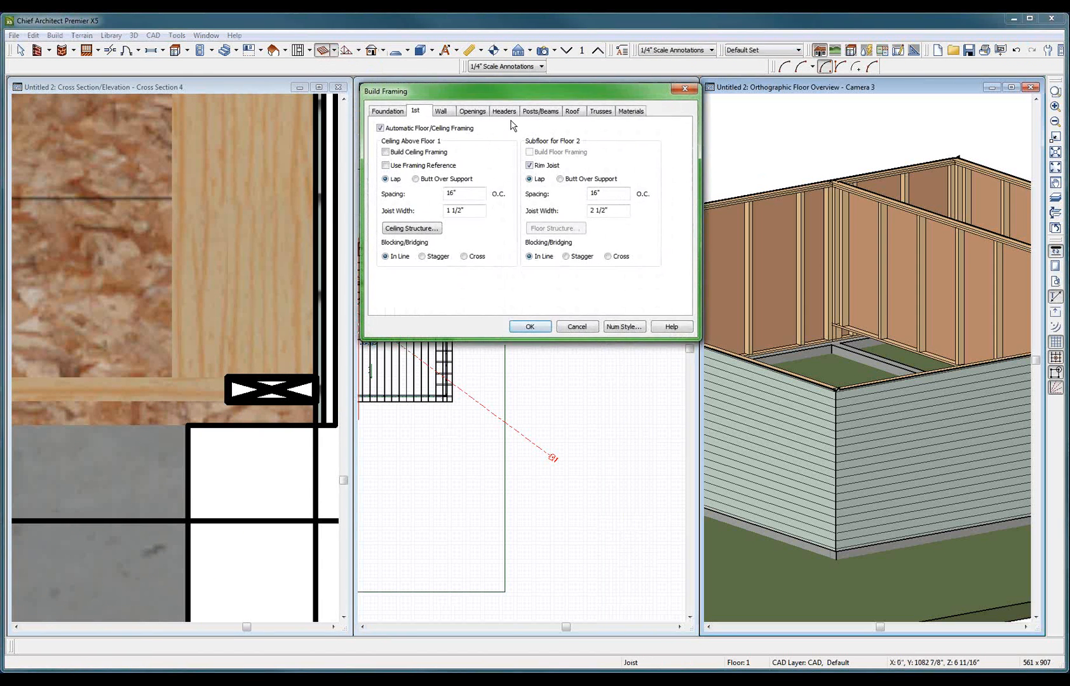
left_click(387, 111)
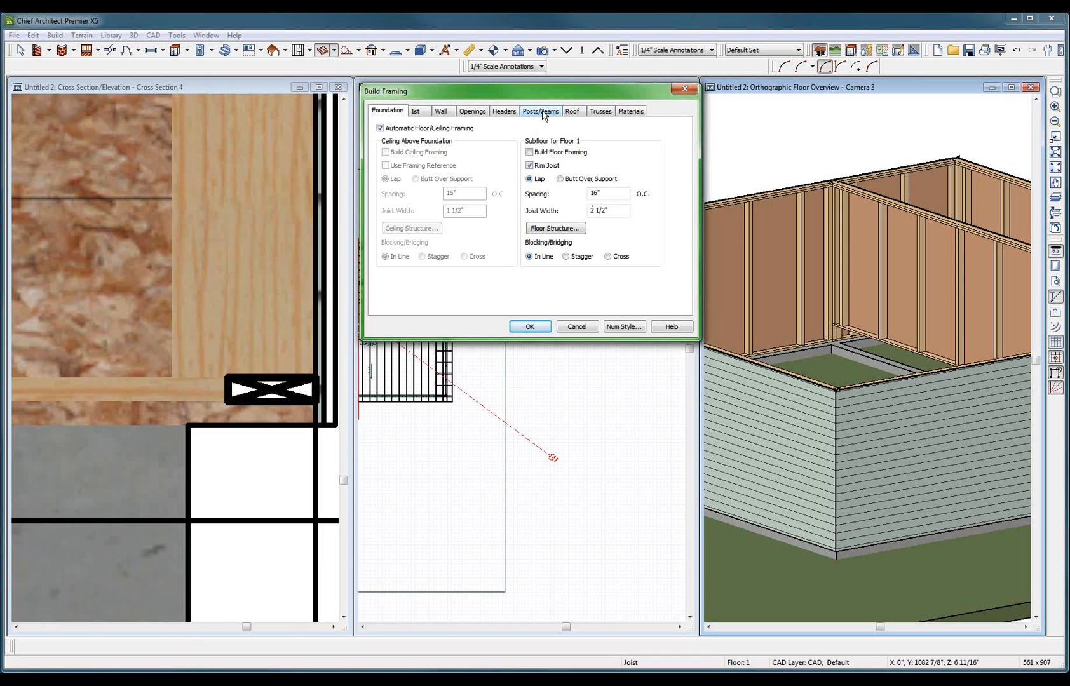
left_click(416, 110)
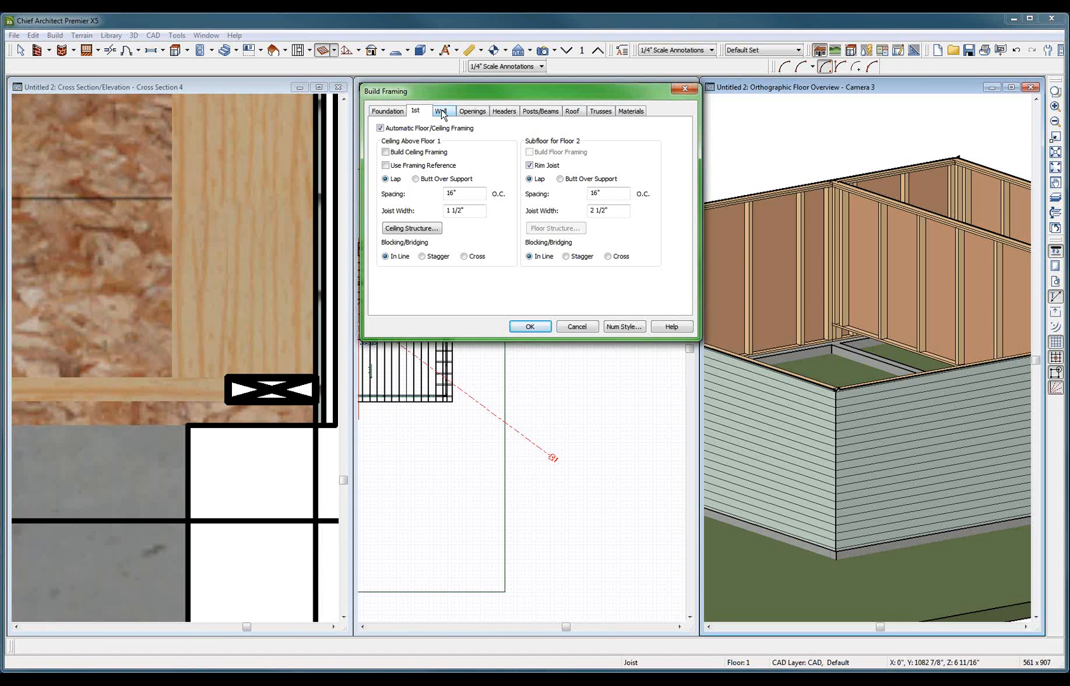
left_click(441, 111)
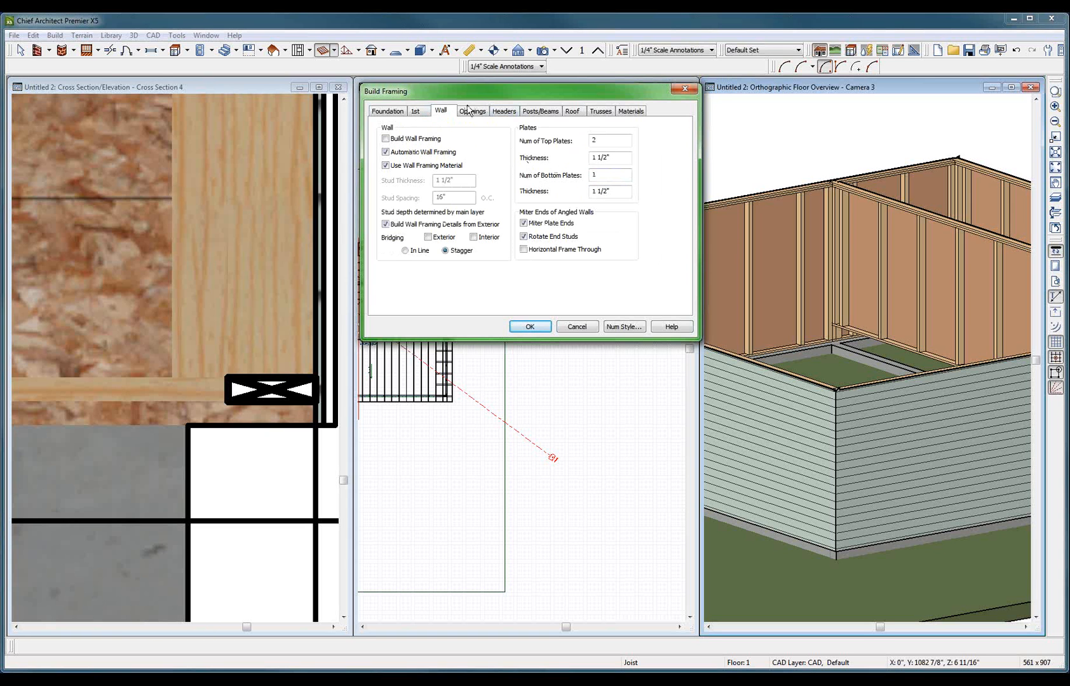
left_click(471, 111)
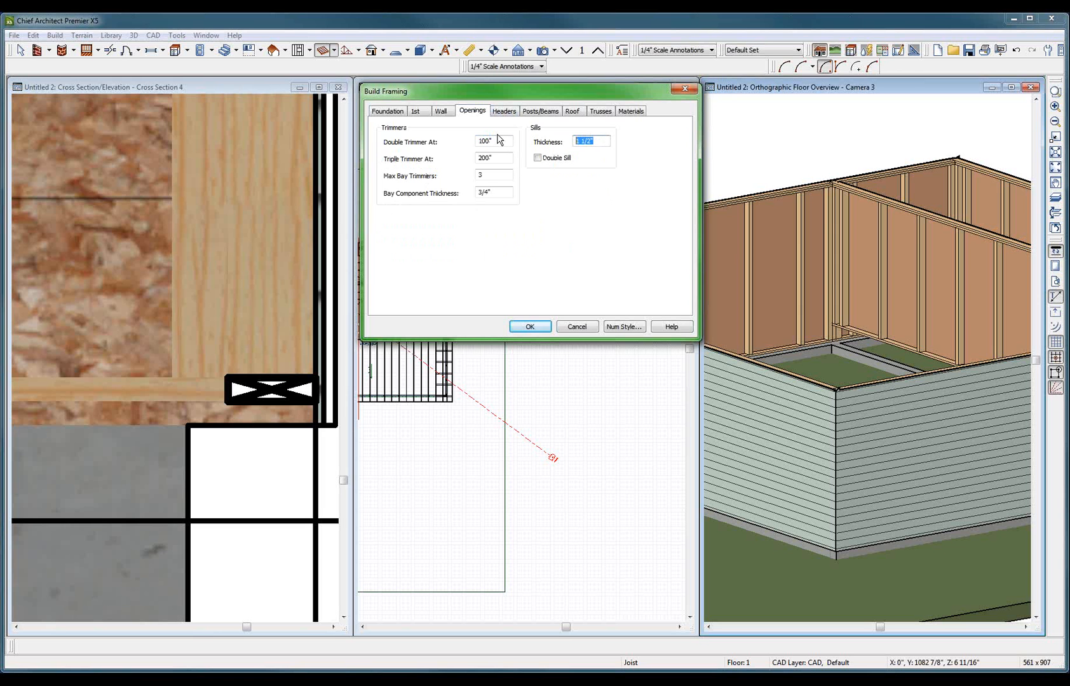
left_click(529, 326)
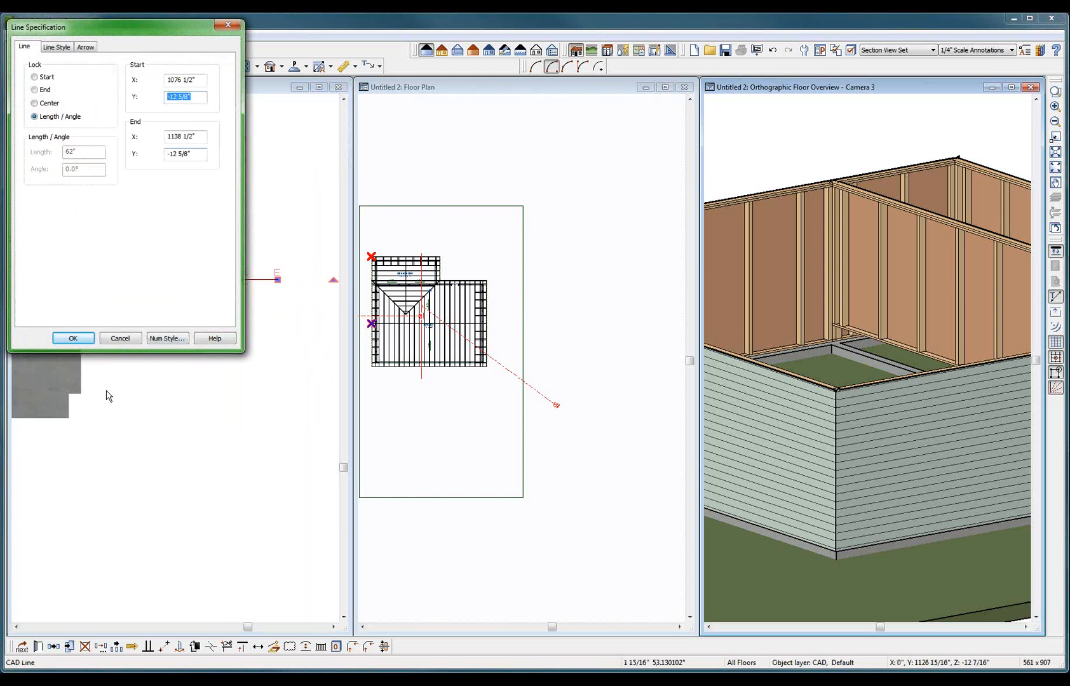
- Dismiss the Line Specification and discard the cross-section view without saving
left_click(73, 337)
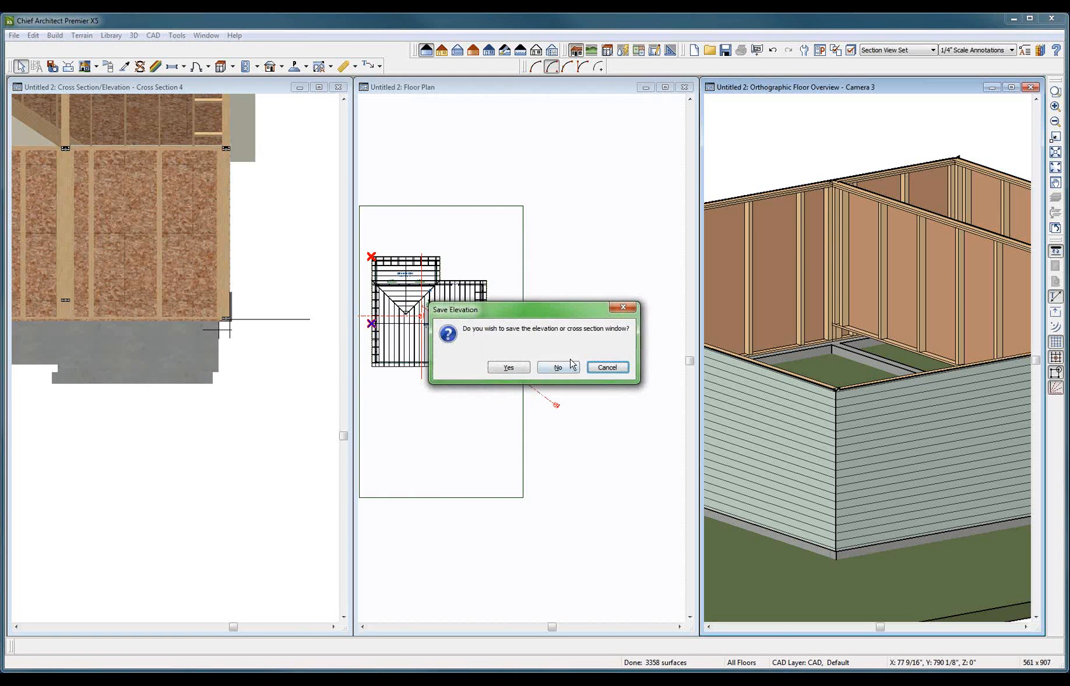
left_click(557, 367)
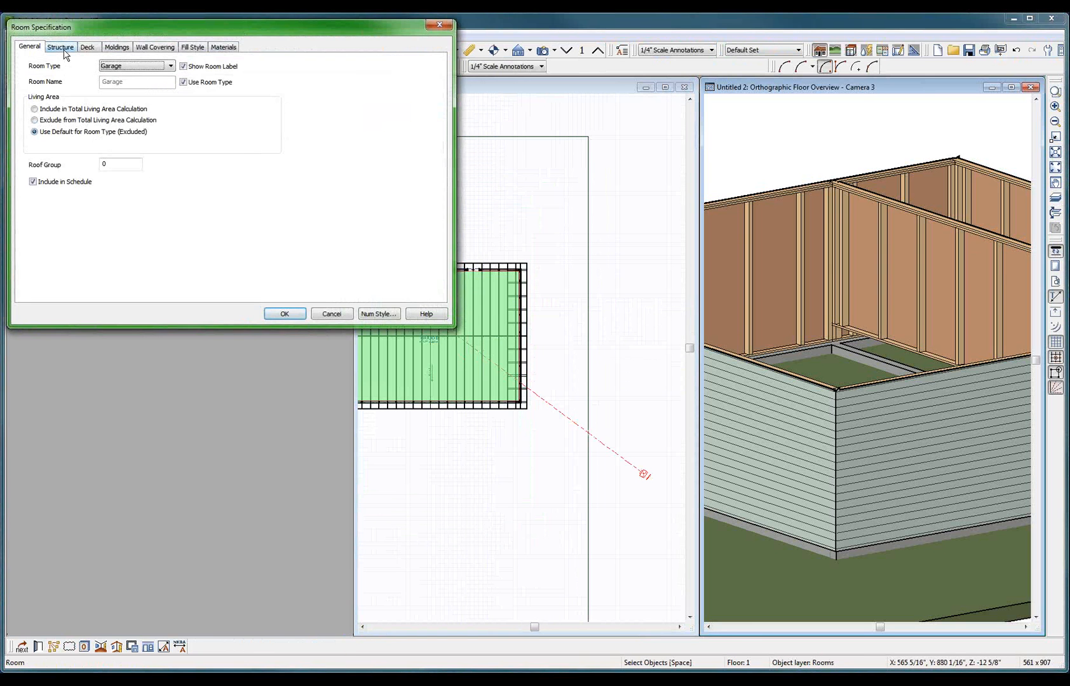
- Review the garage room's Ceiling, Stem Wall Top and Floor elevations on the Structure tab
left_click(61, 46)
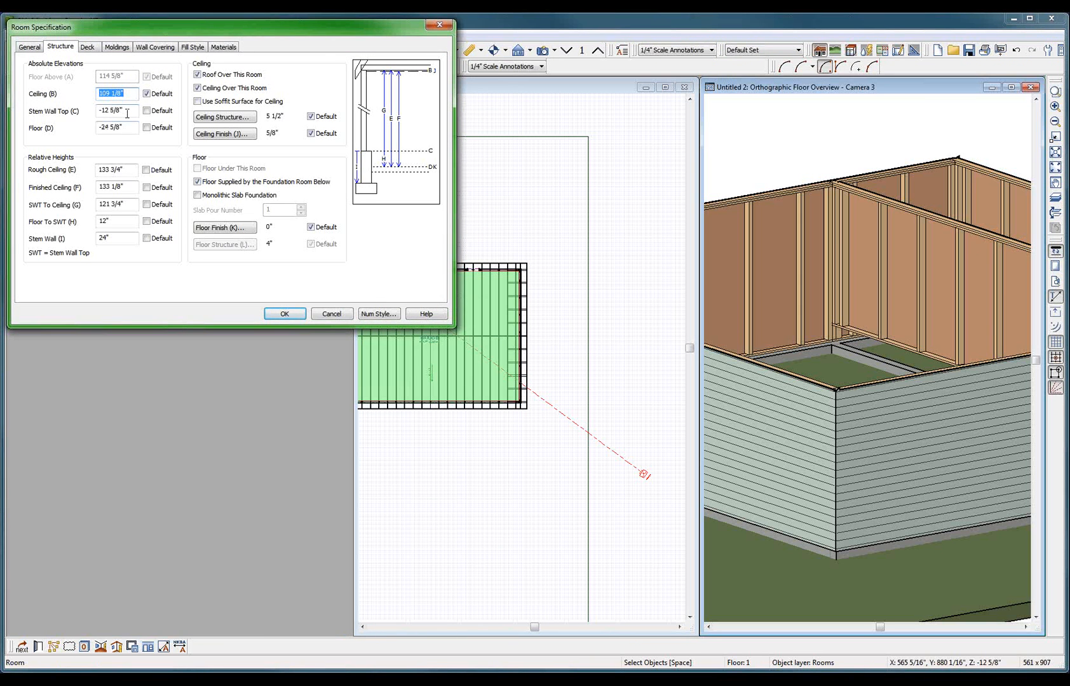
mouse_move(127, 128)
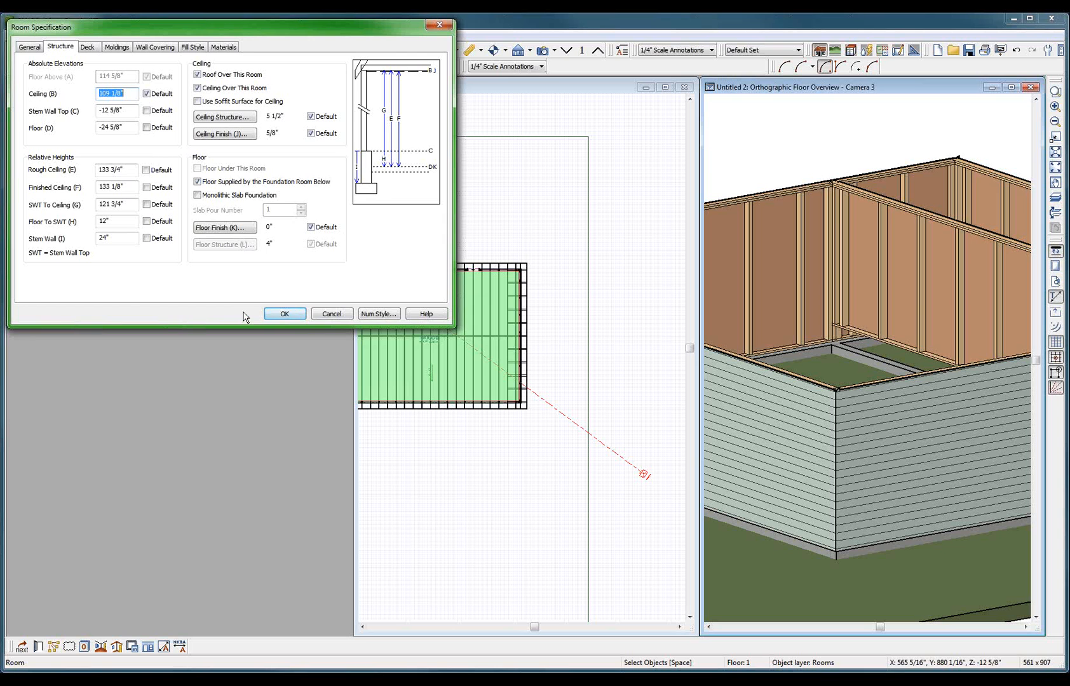
left_click(284, 314)
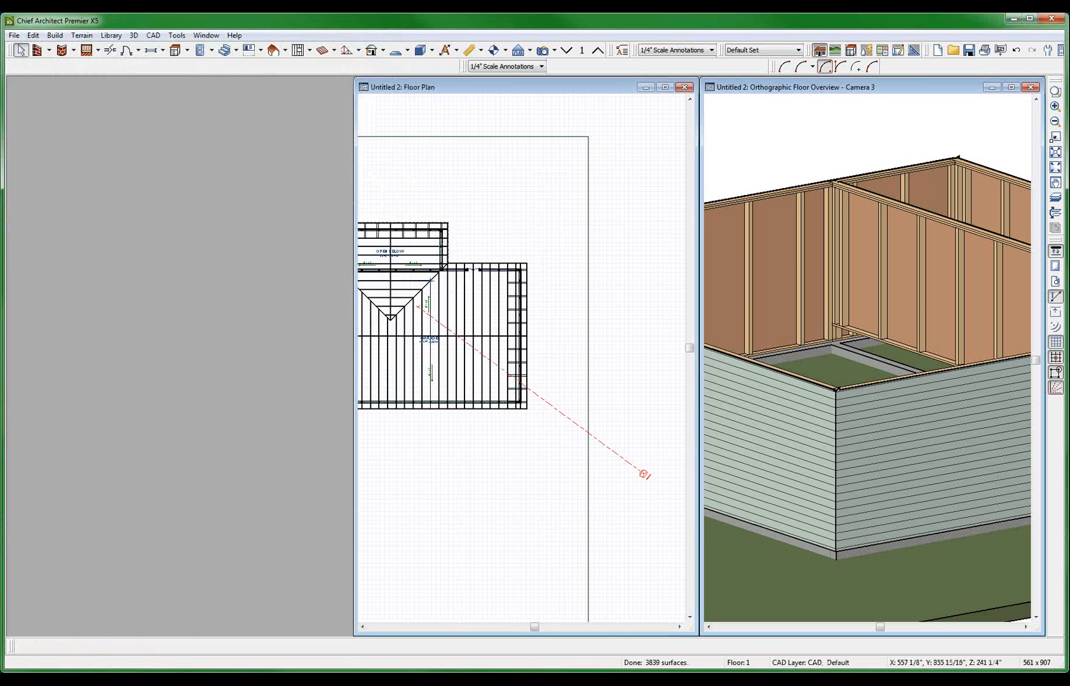